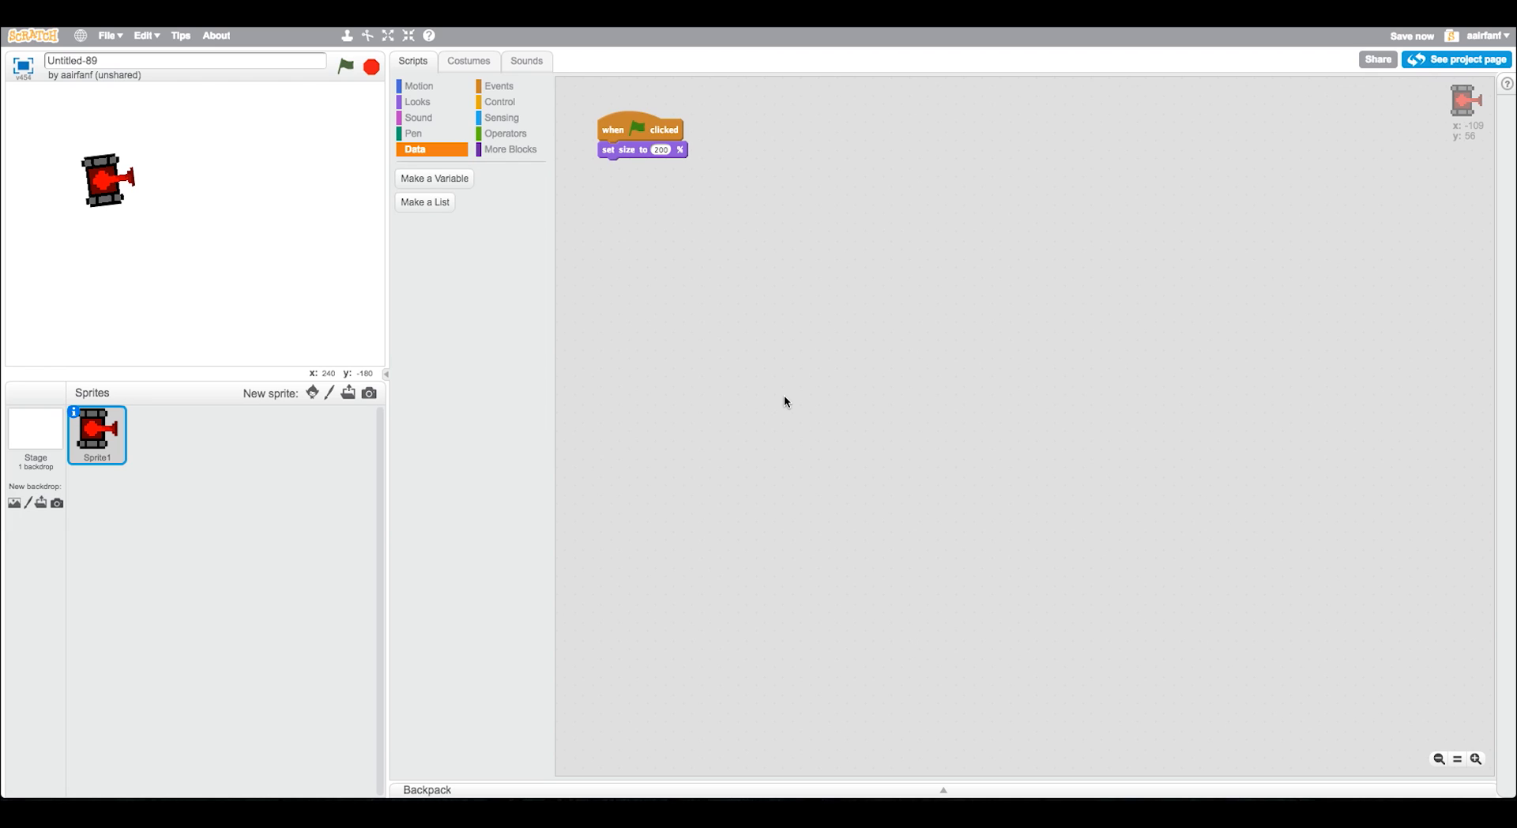
mouse_move(793, 406)
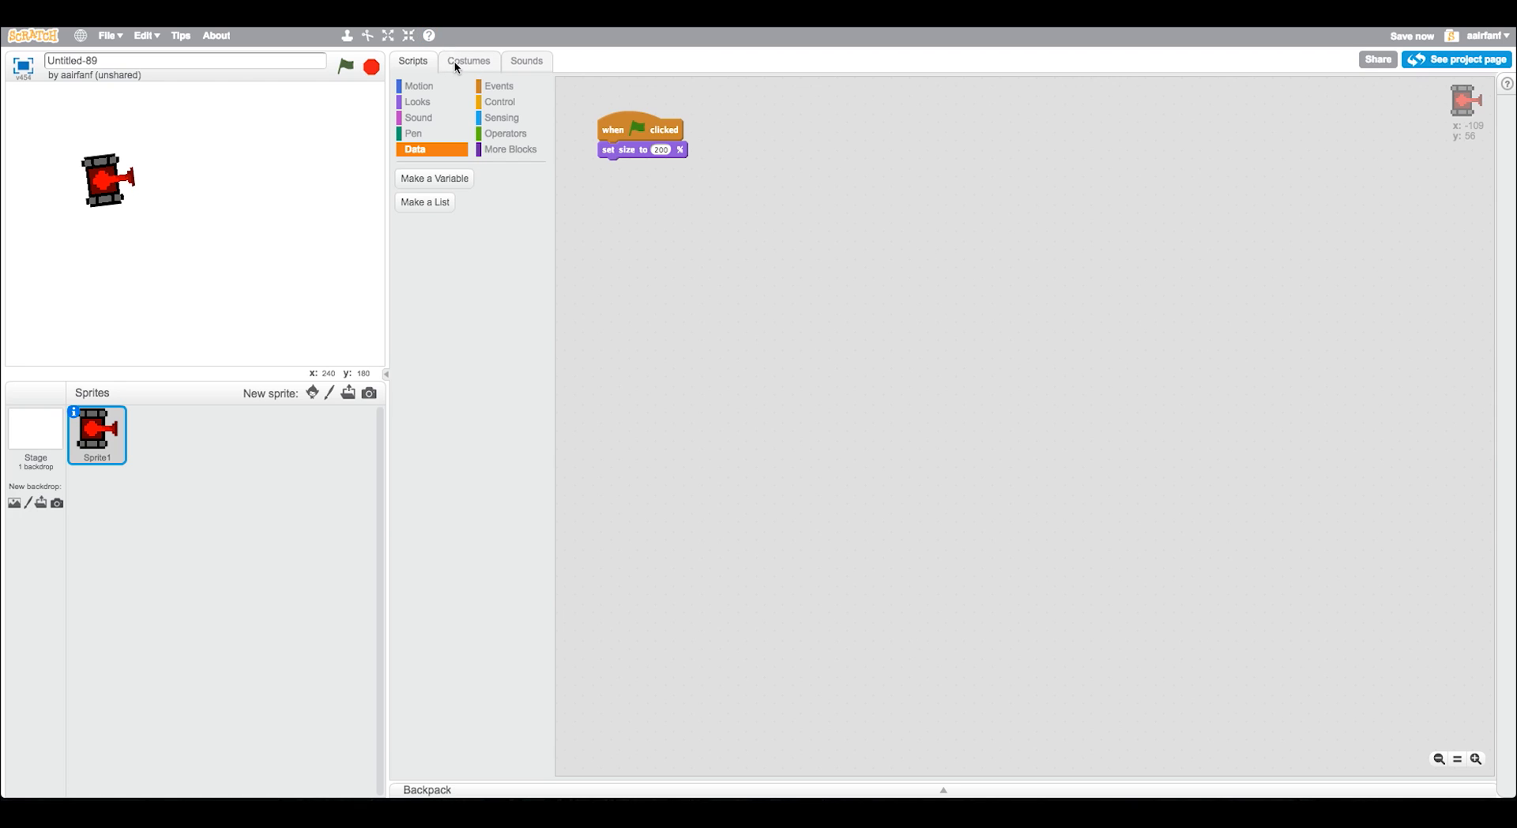
View the tank's redtank costume in the paint editor, zooming out and back in.
left_click(467, 61)
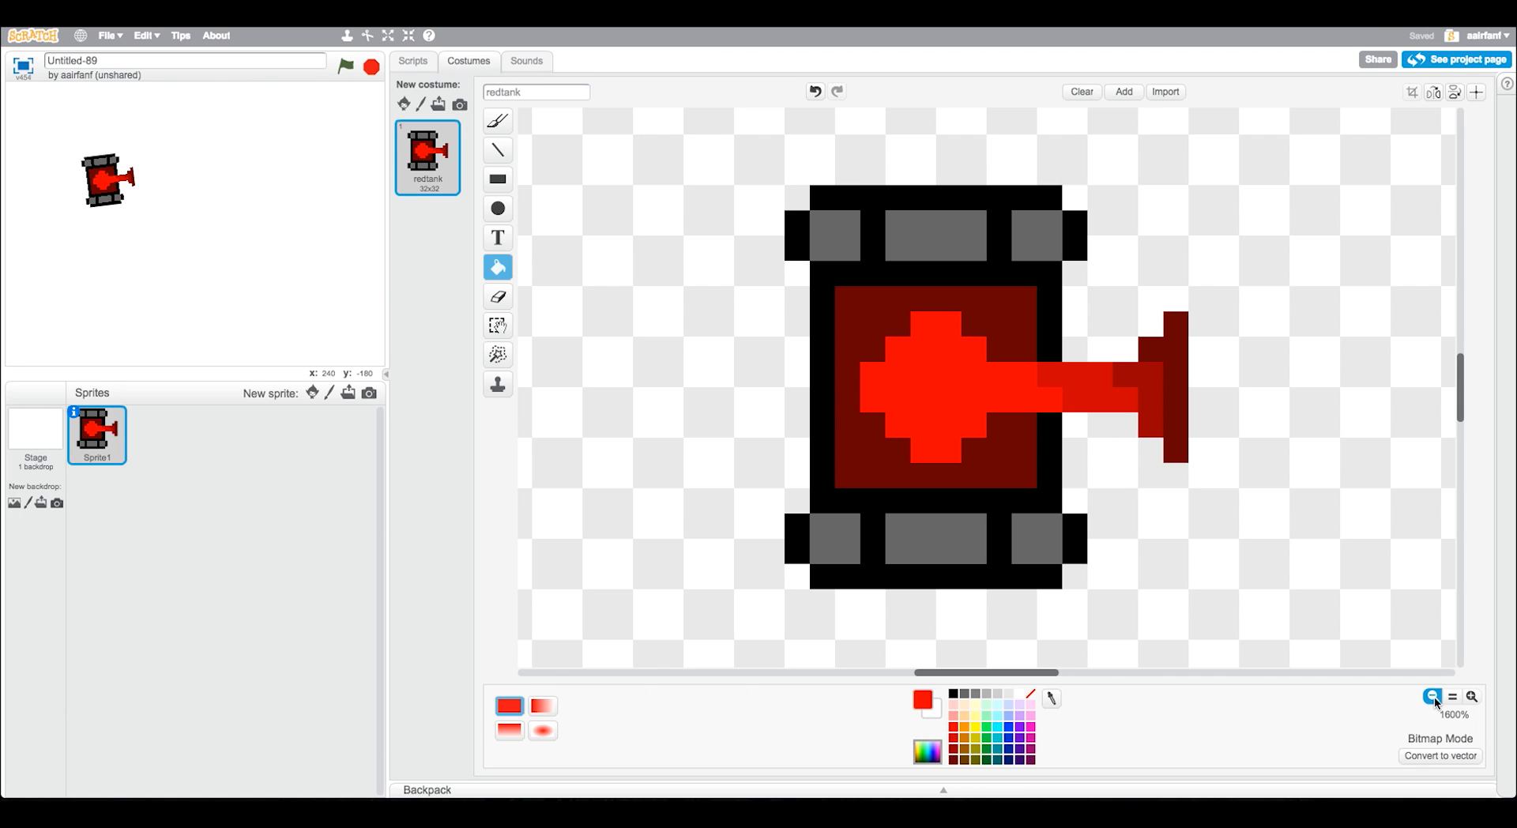
mouse_move(1316, 613)
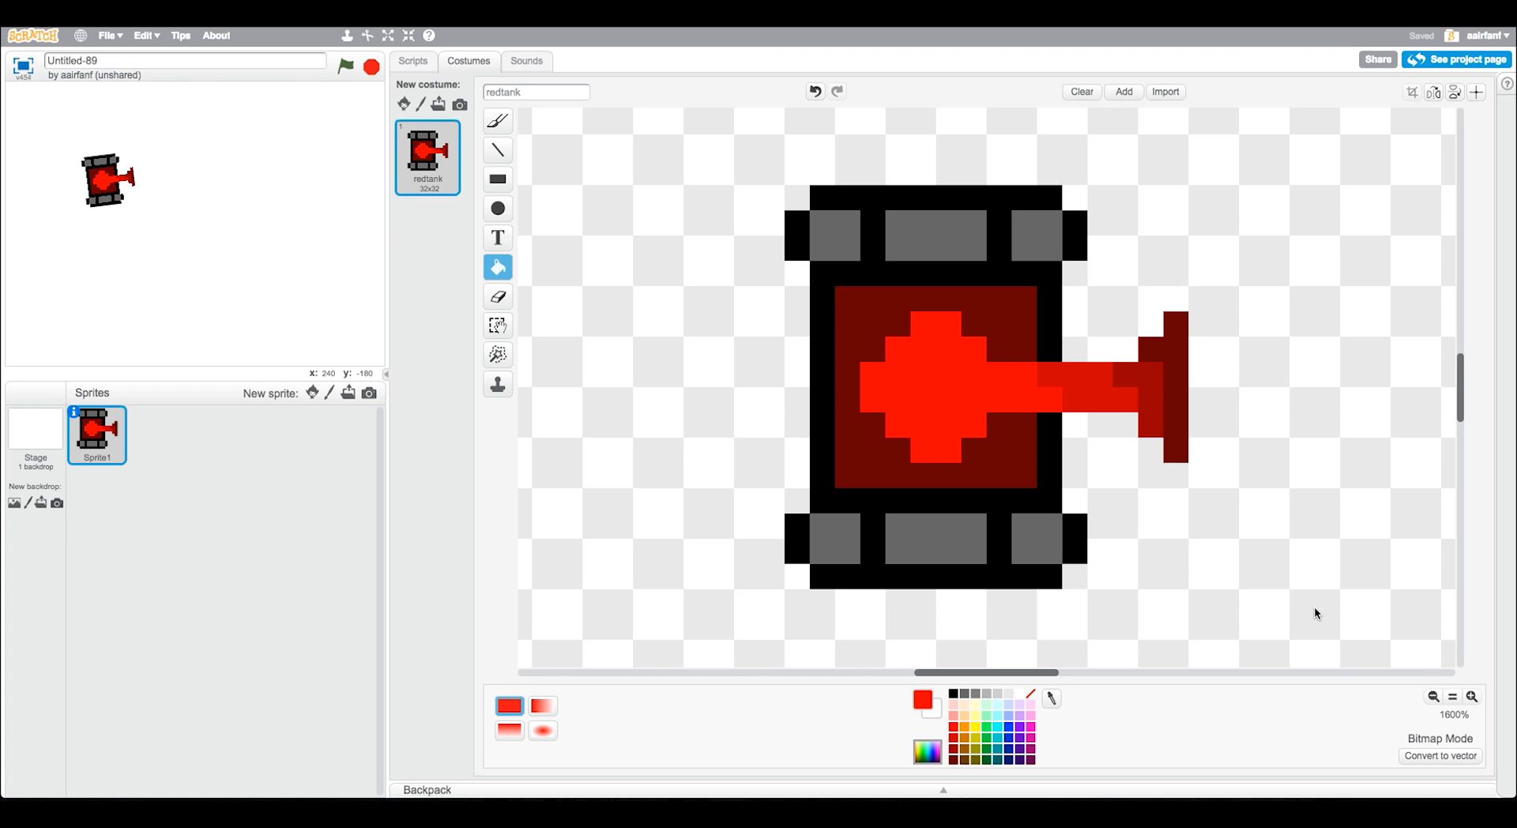
left_click(1431, 696)
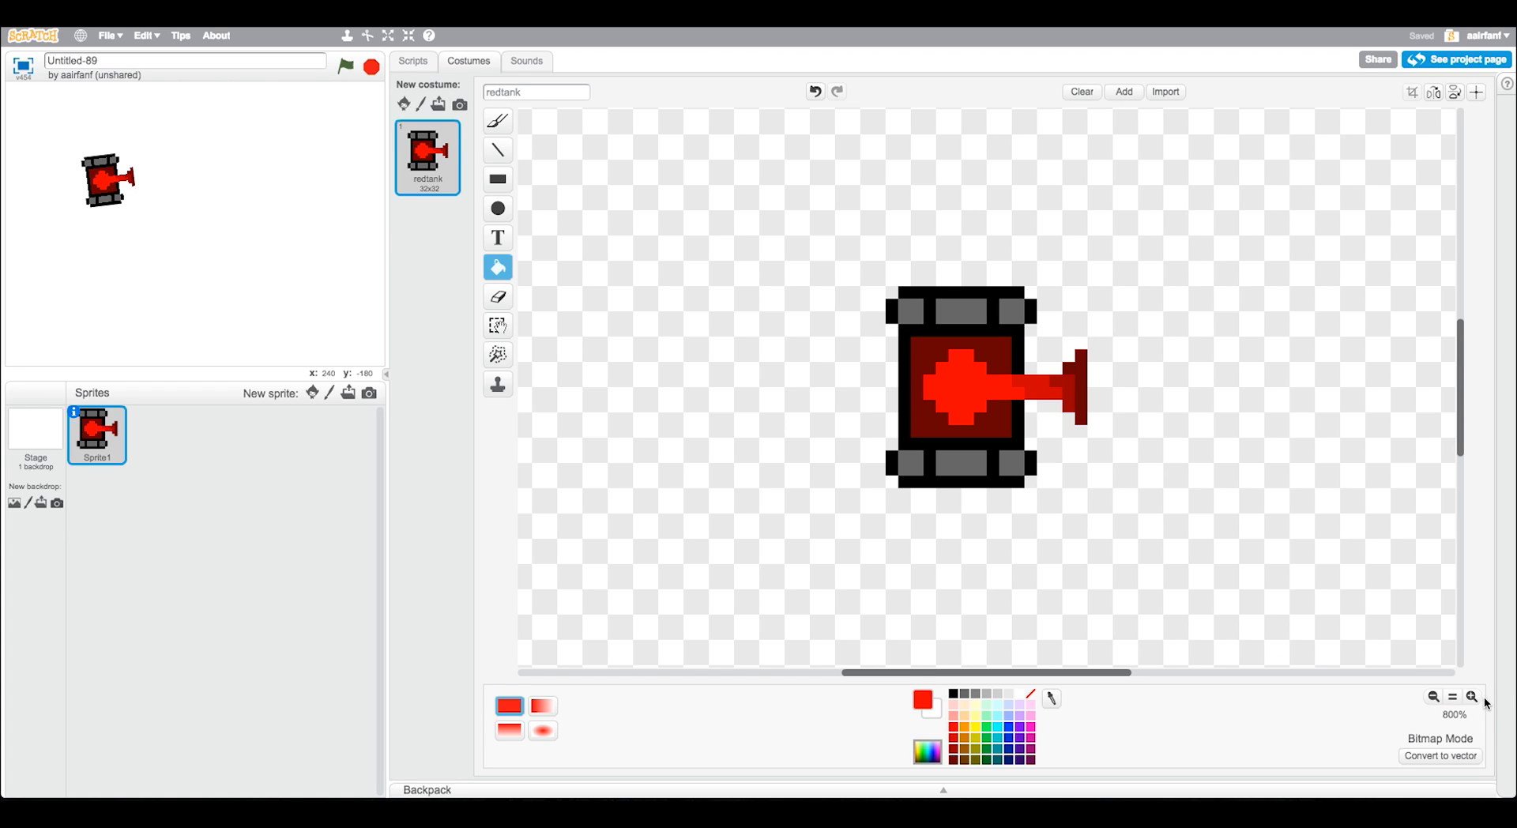
left_click(1470, 696)
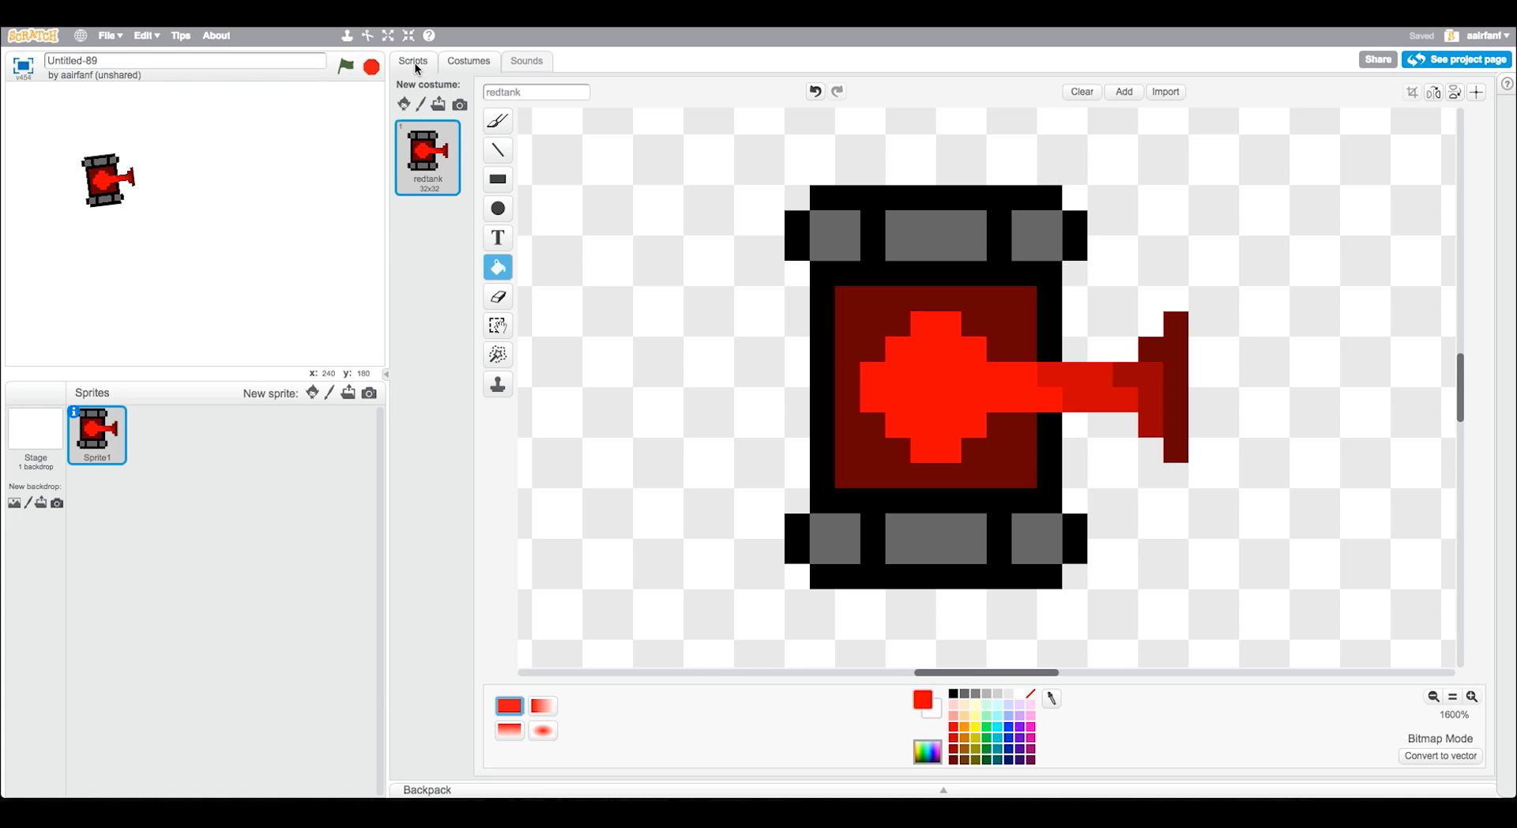
Go back to the tank sprite's scripts showing the set size to 200% script.
left_click(412, 61)
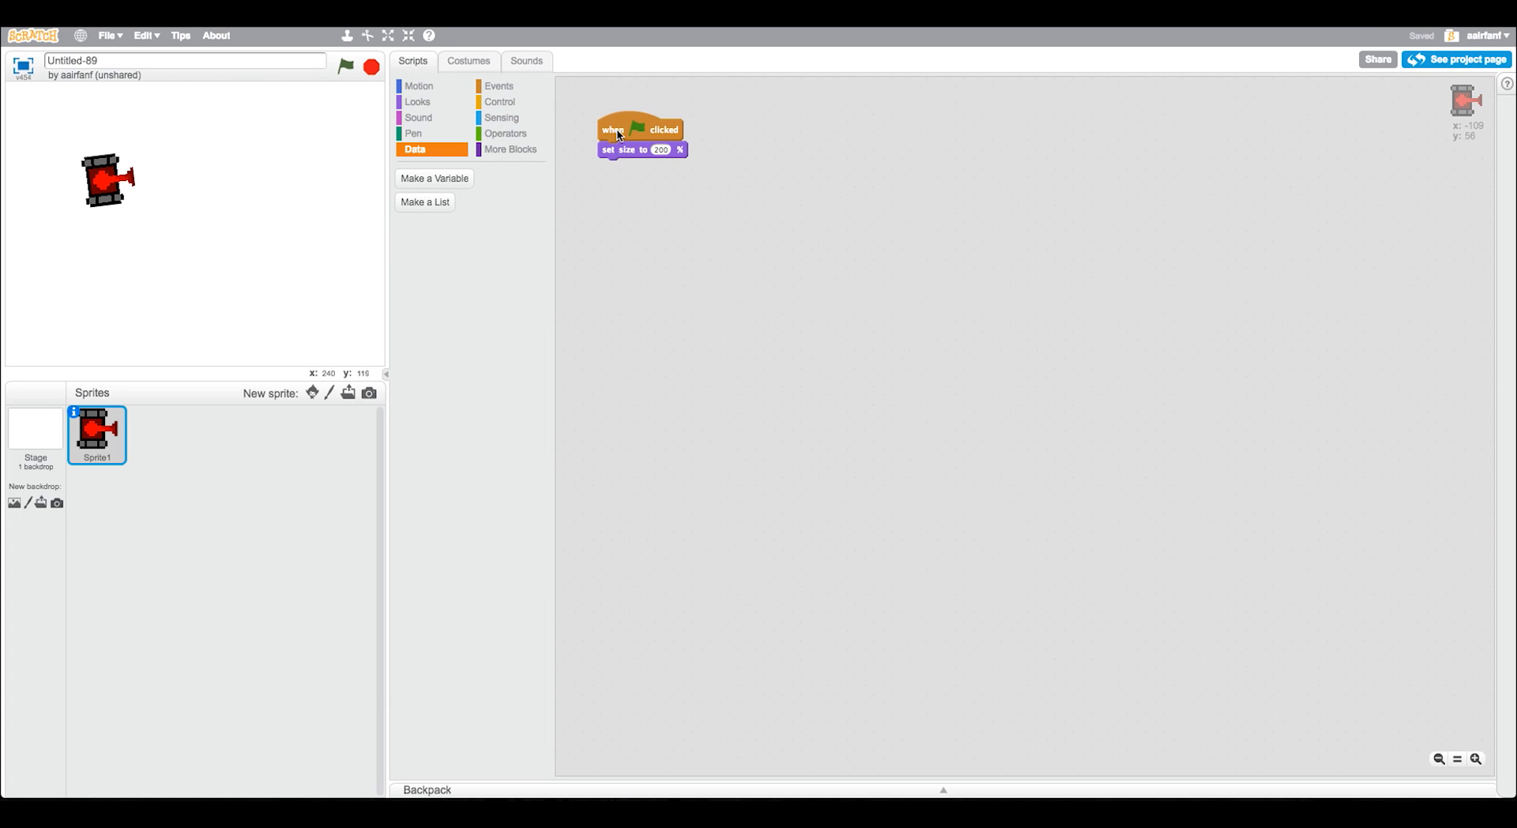
mouse_move(634, 300)
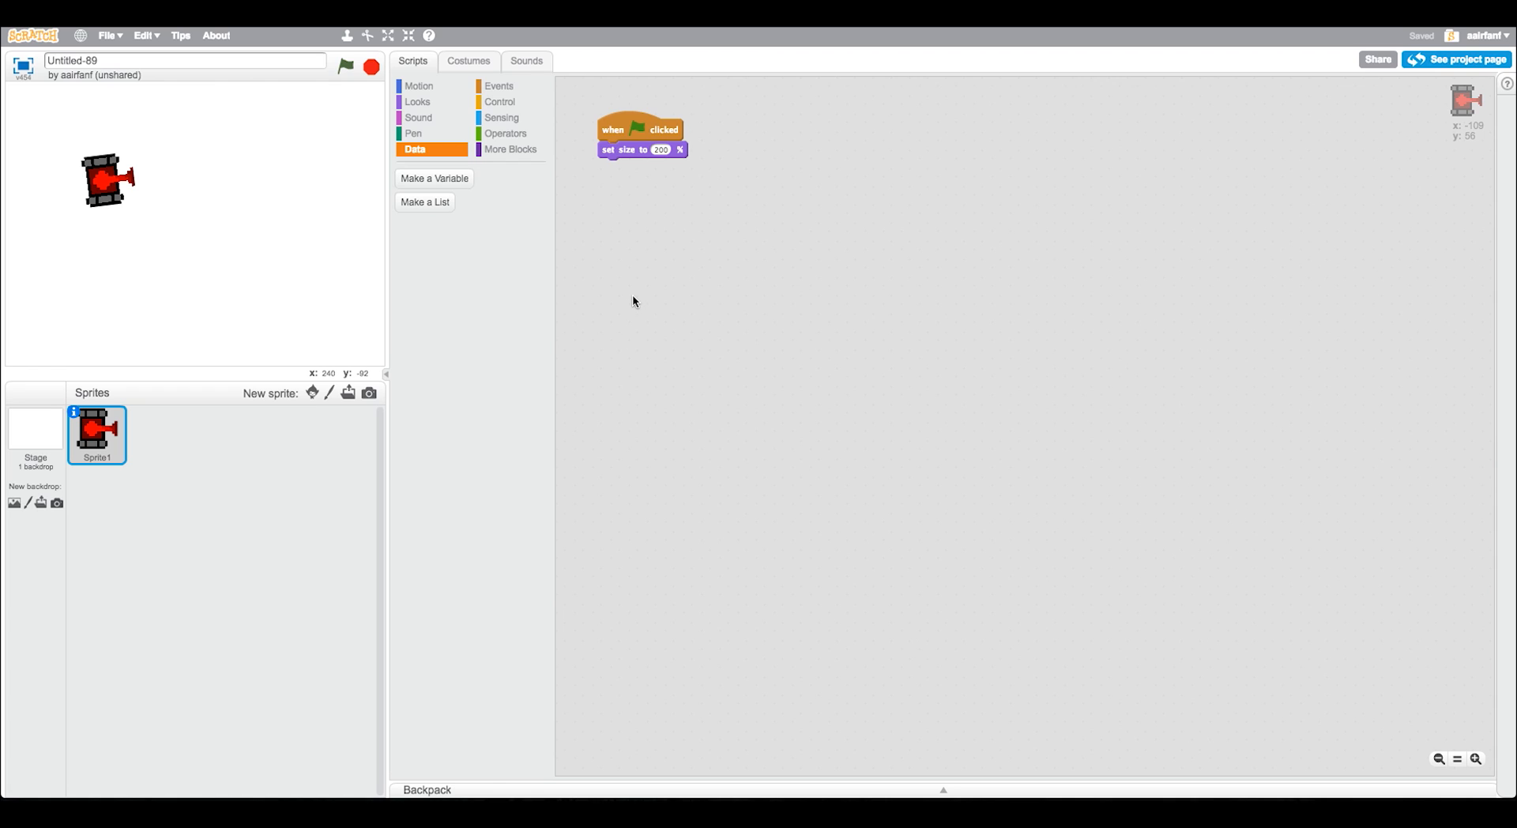
mouse_move(489, 120)
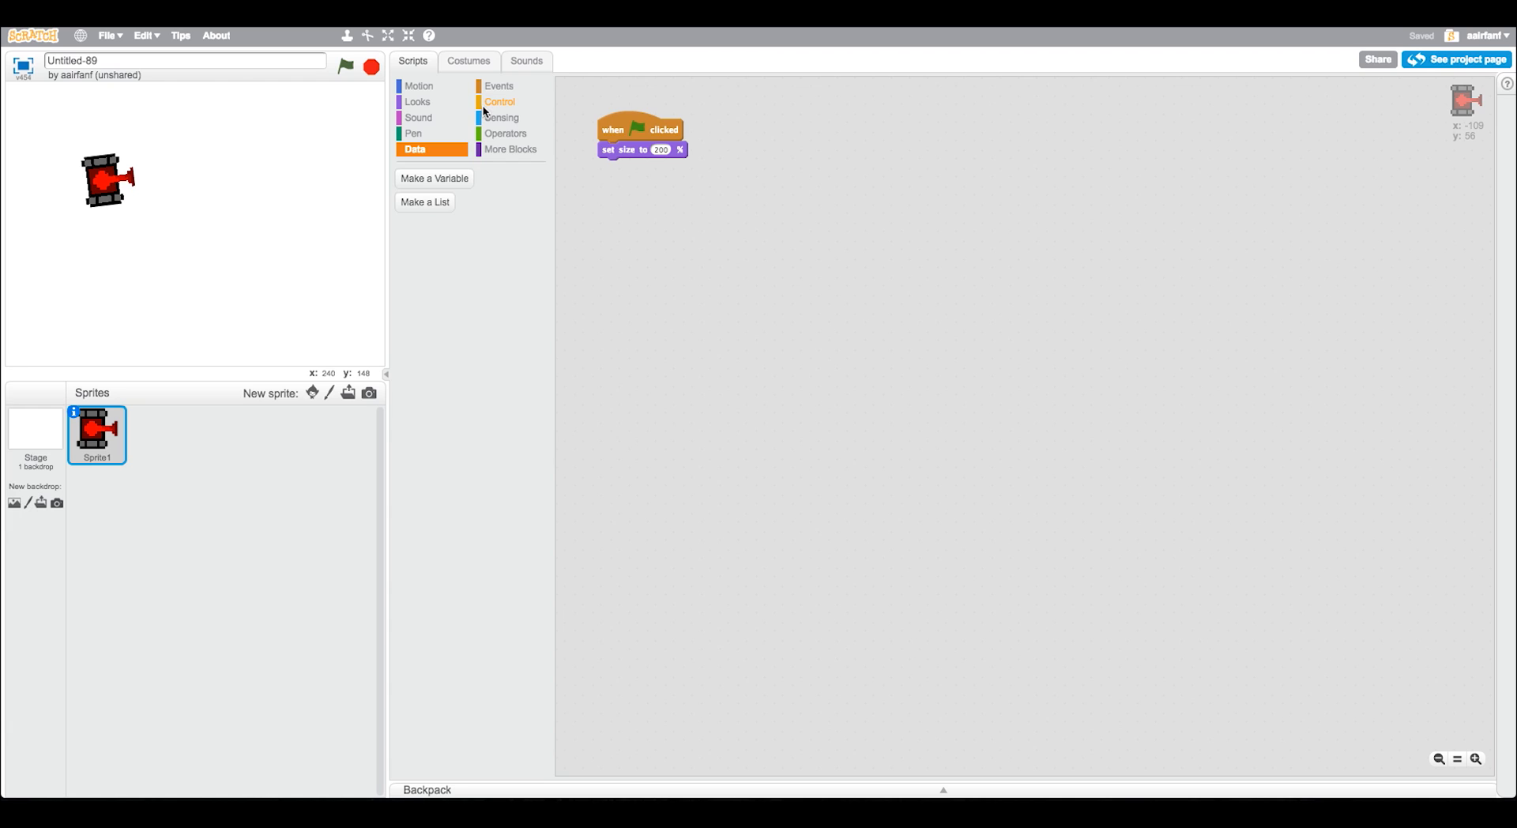
Build a new green-flag forever loop with an if checking the right arrow key.
left_click(500, 102)
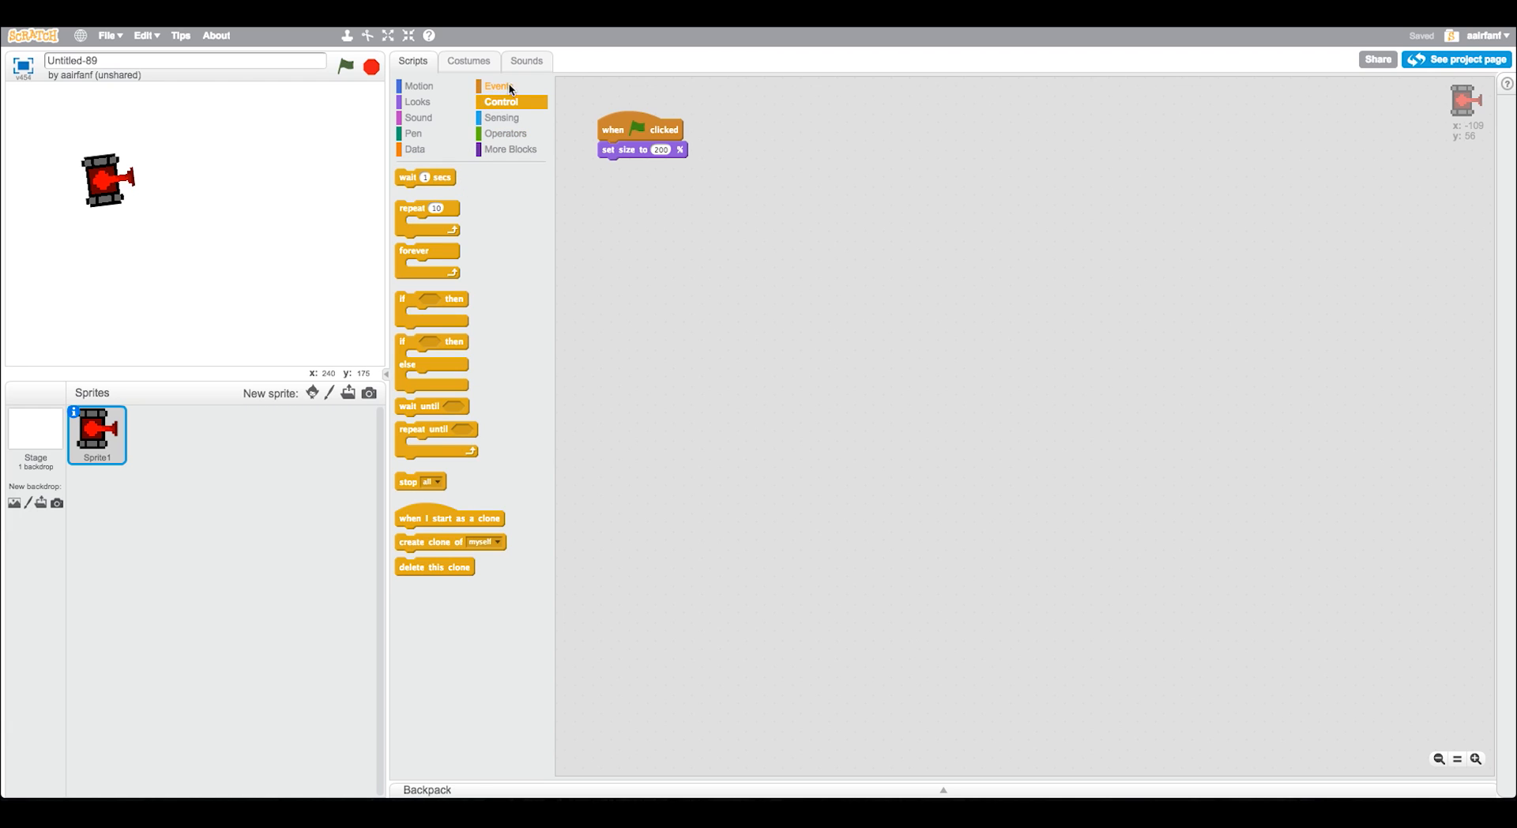
left_click(498, 85)
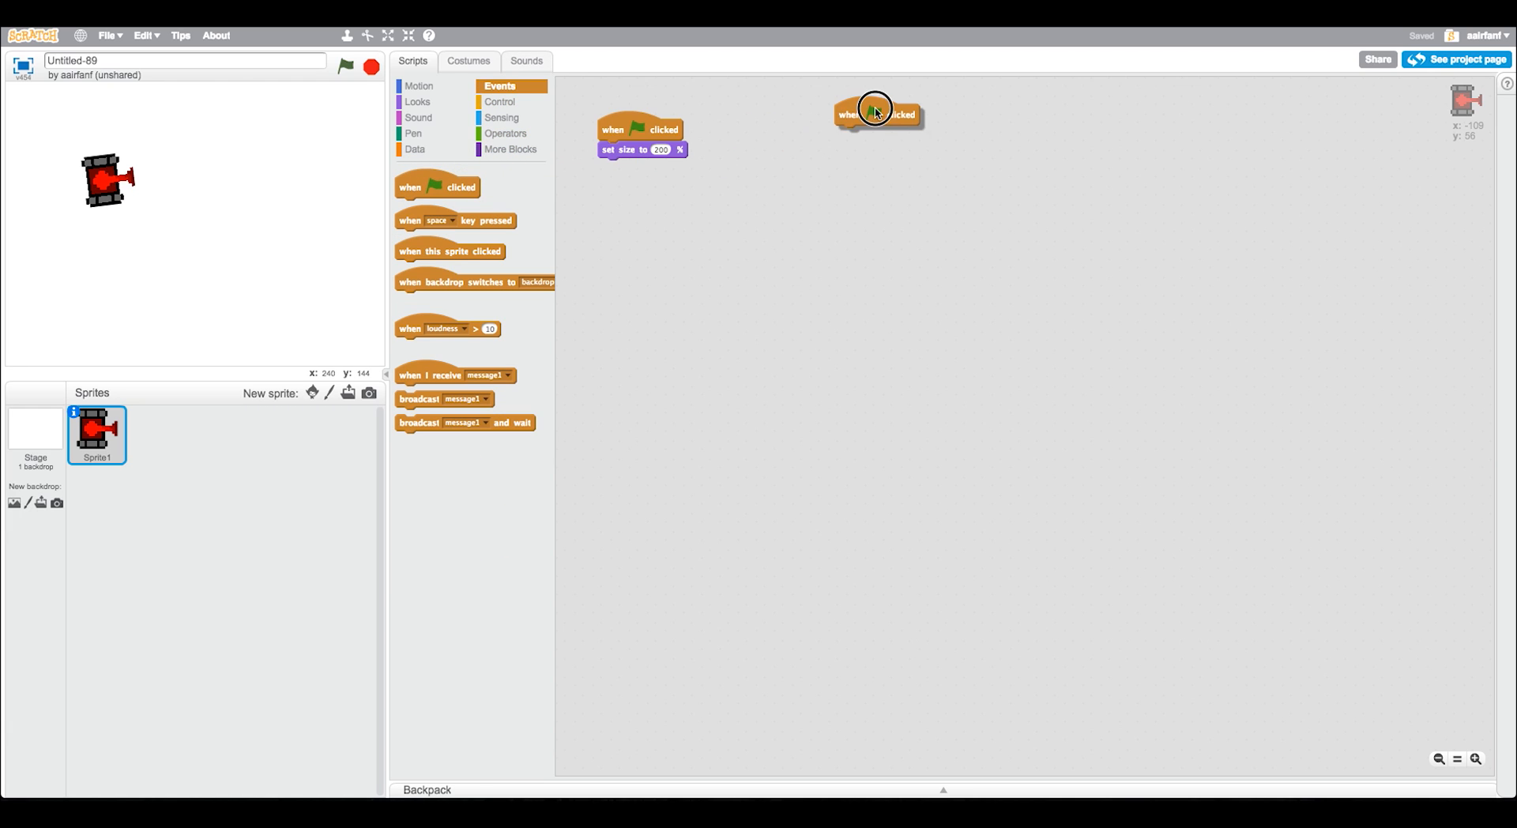
left_click(500, 101)
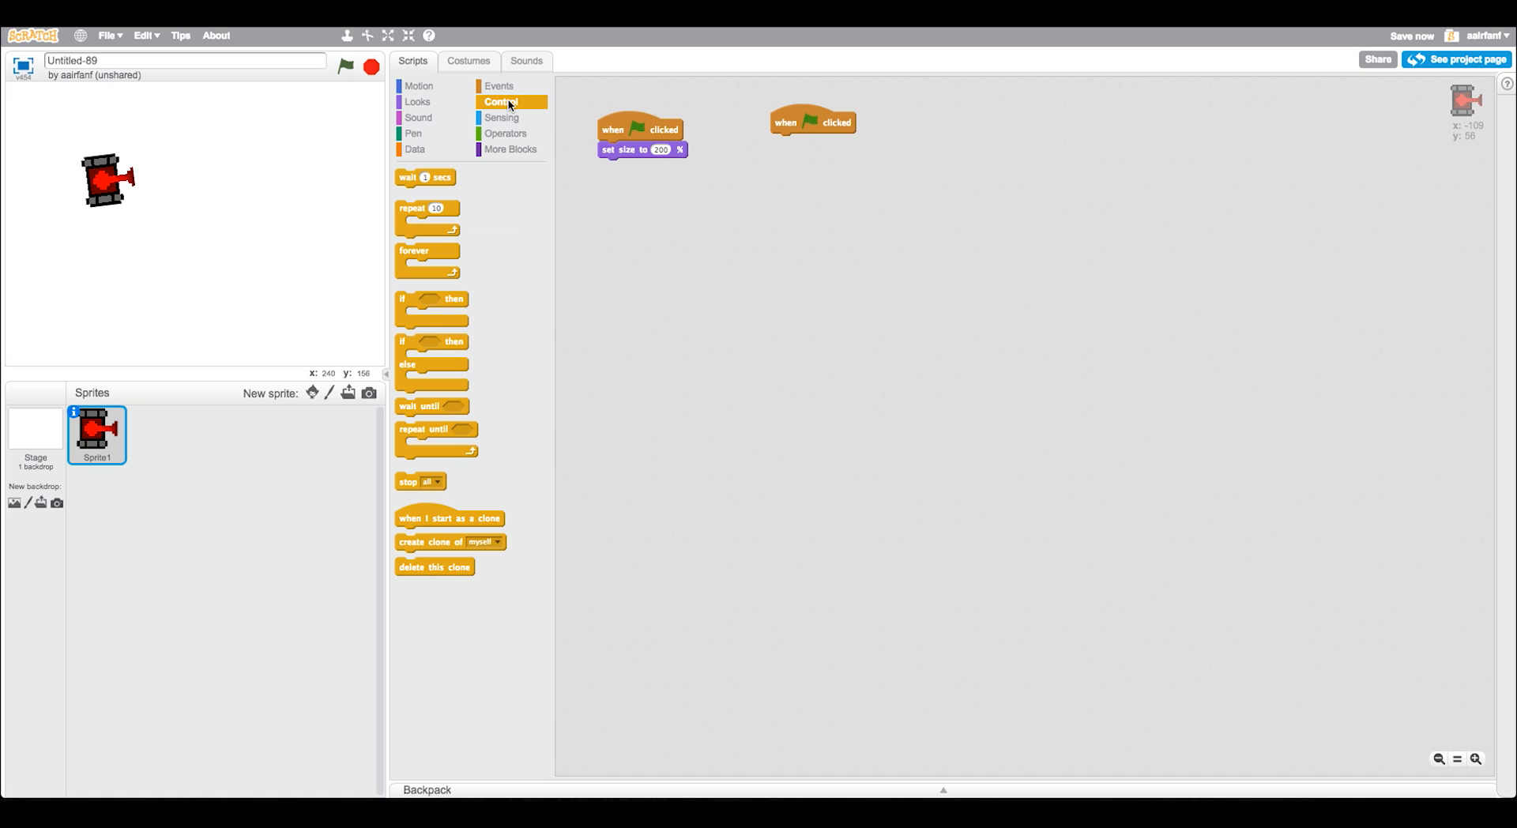
left_click_drag(413, 251, 784, 134)
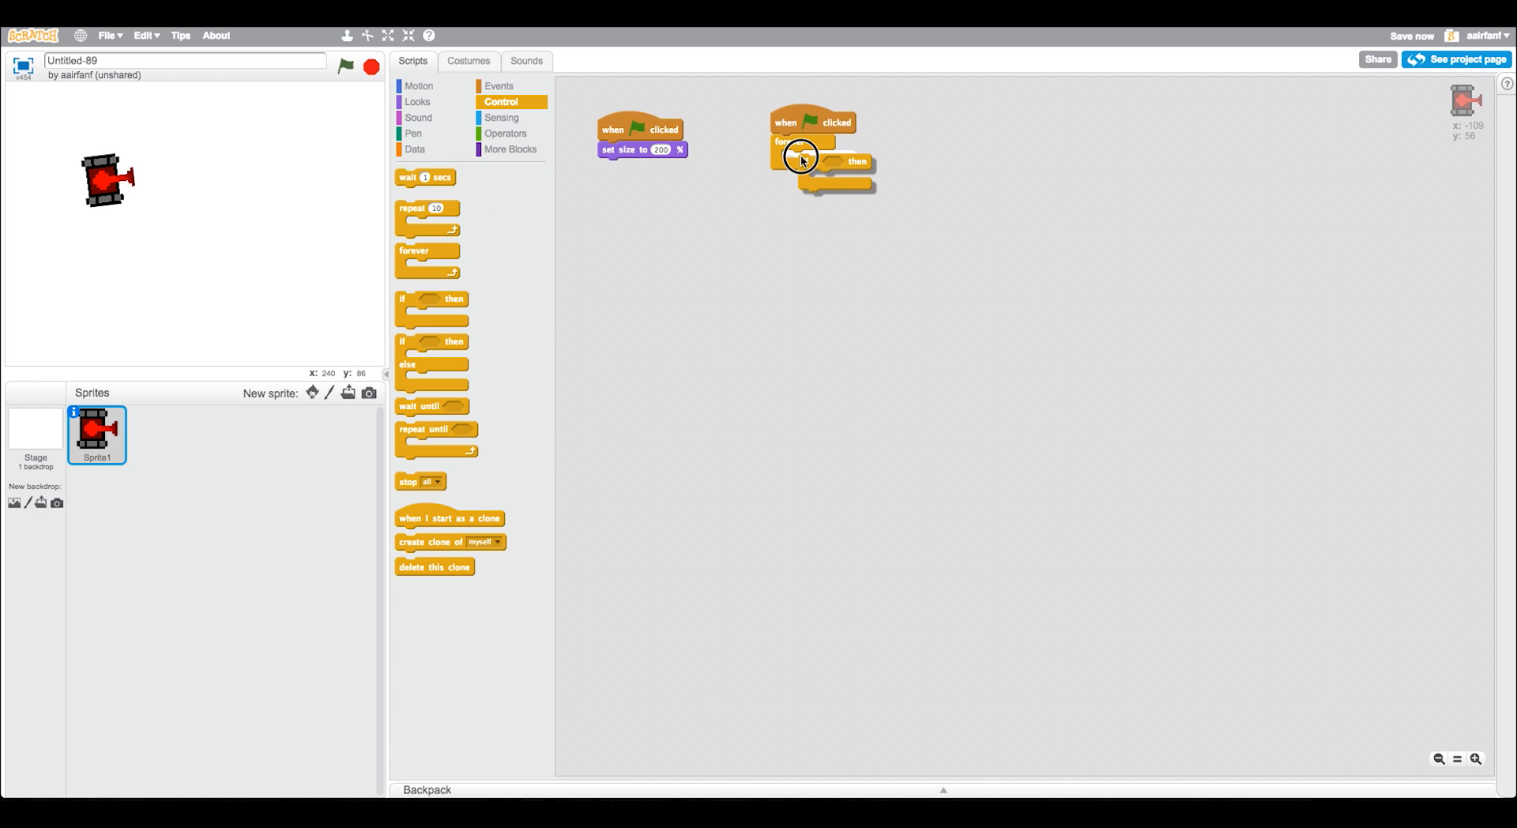
left_click(500, 117)
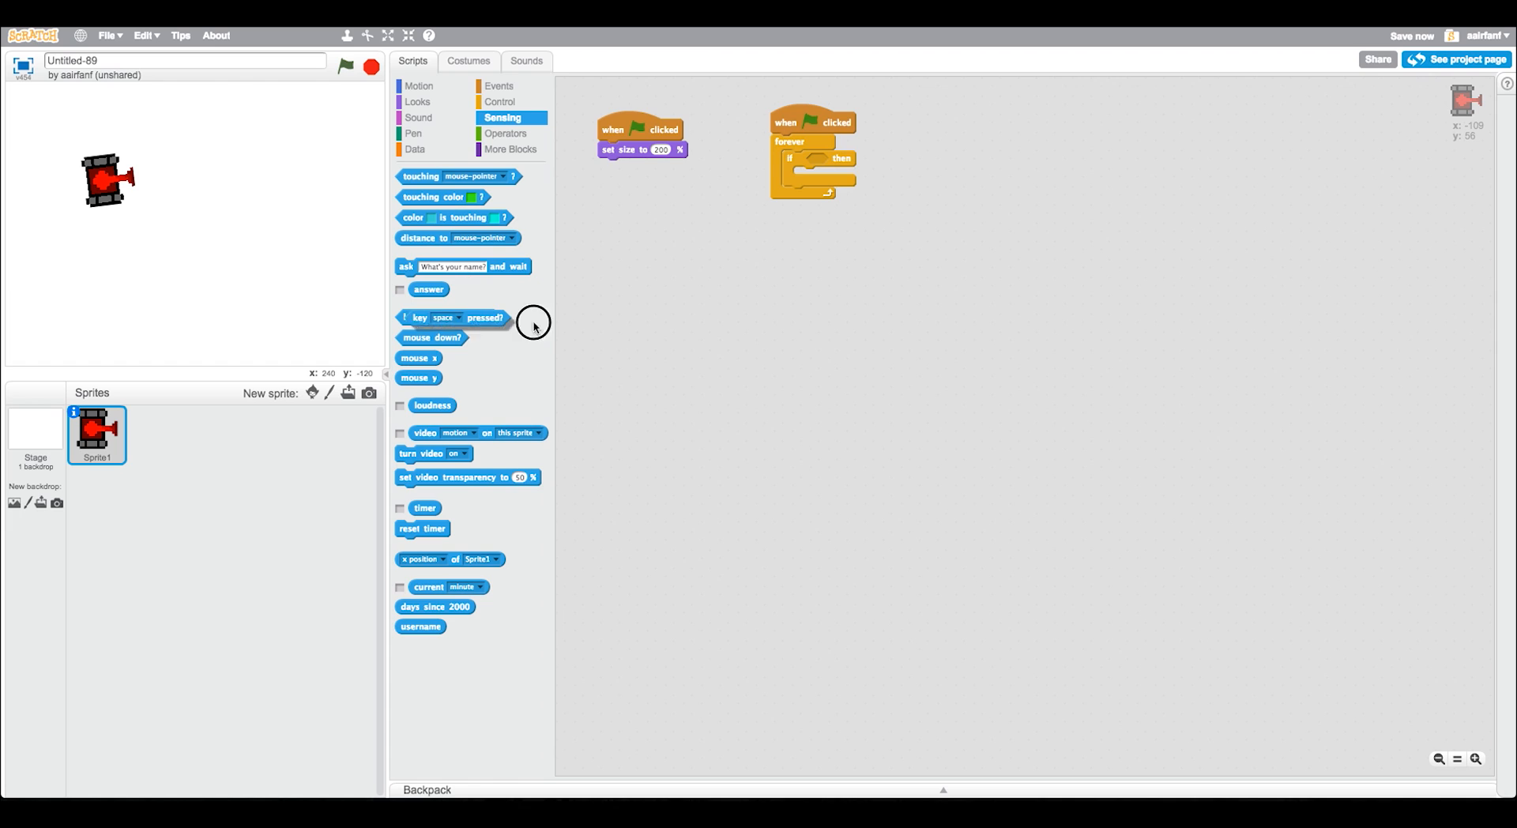
left_click(849, 160)
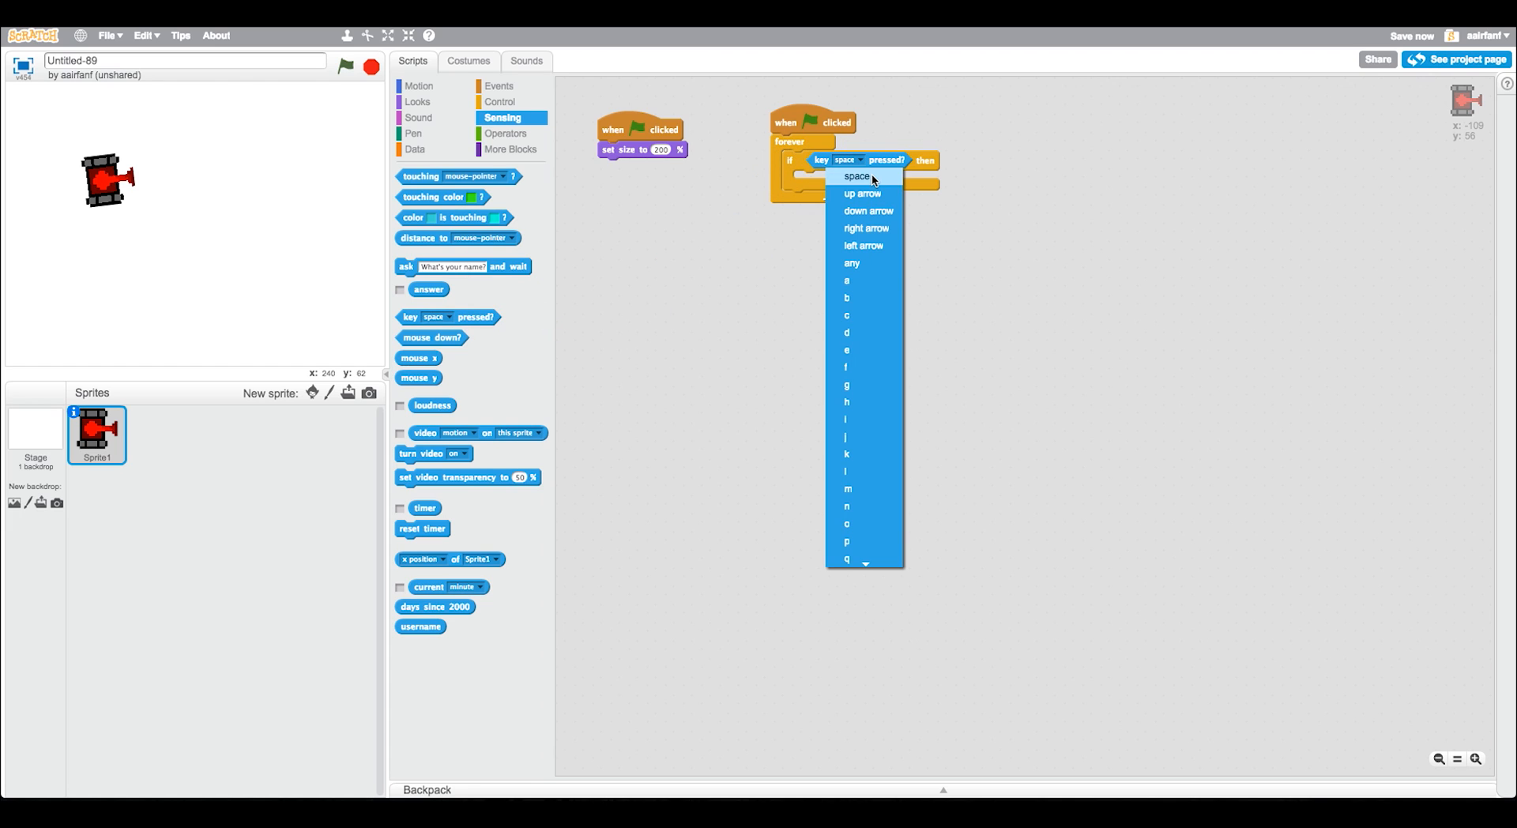
left_click(866, 227)
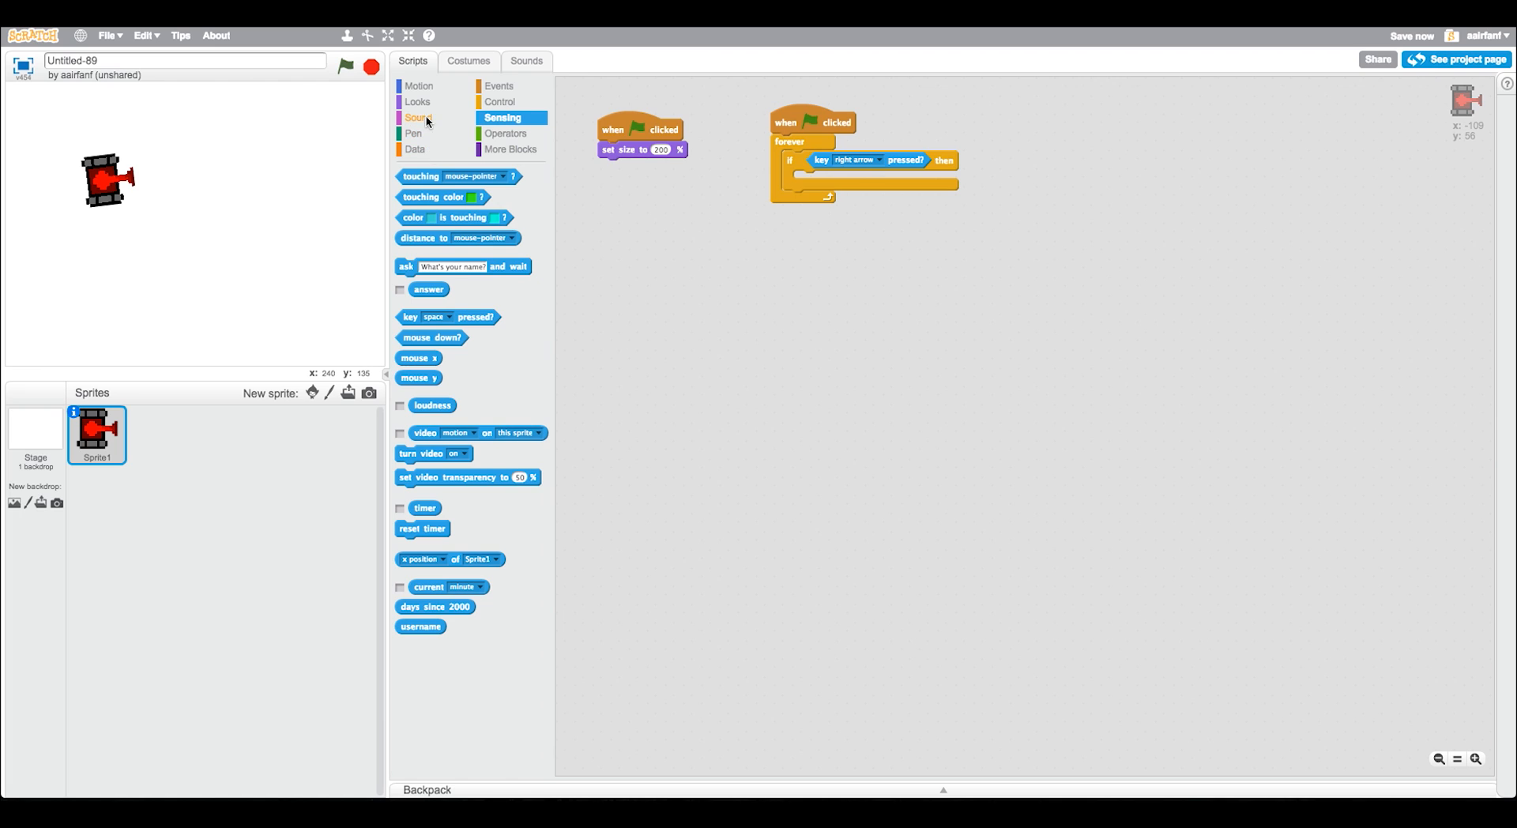
Put a turn clockwise 2 degrees block inside the right-arrow if.
left_click(418, 86)
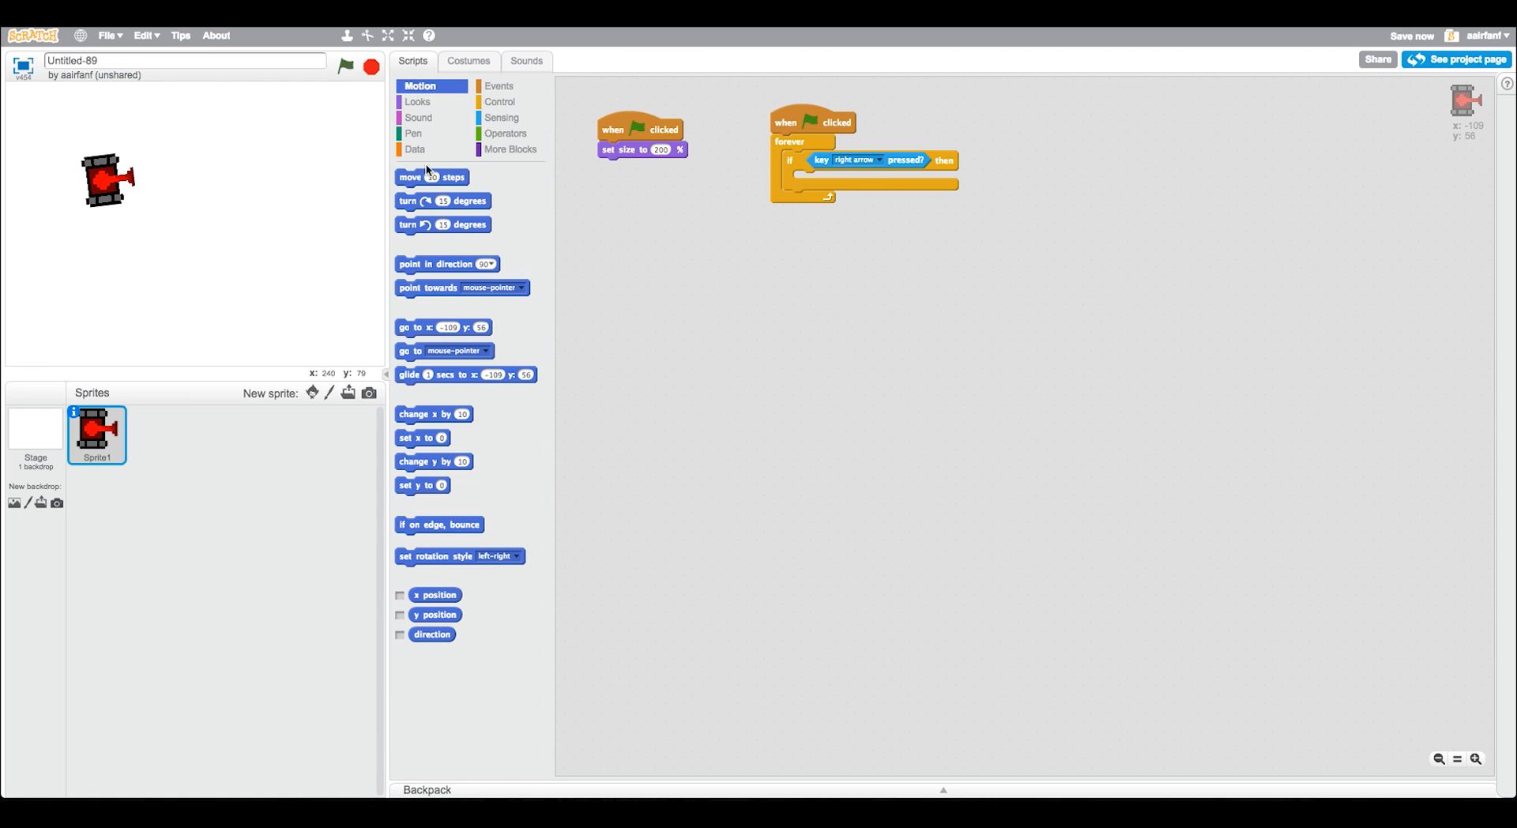
left_click_drag(443, 199, 875, 205)
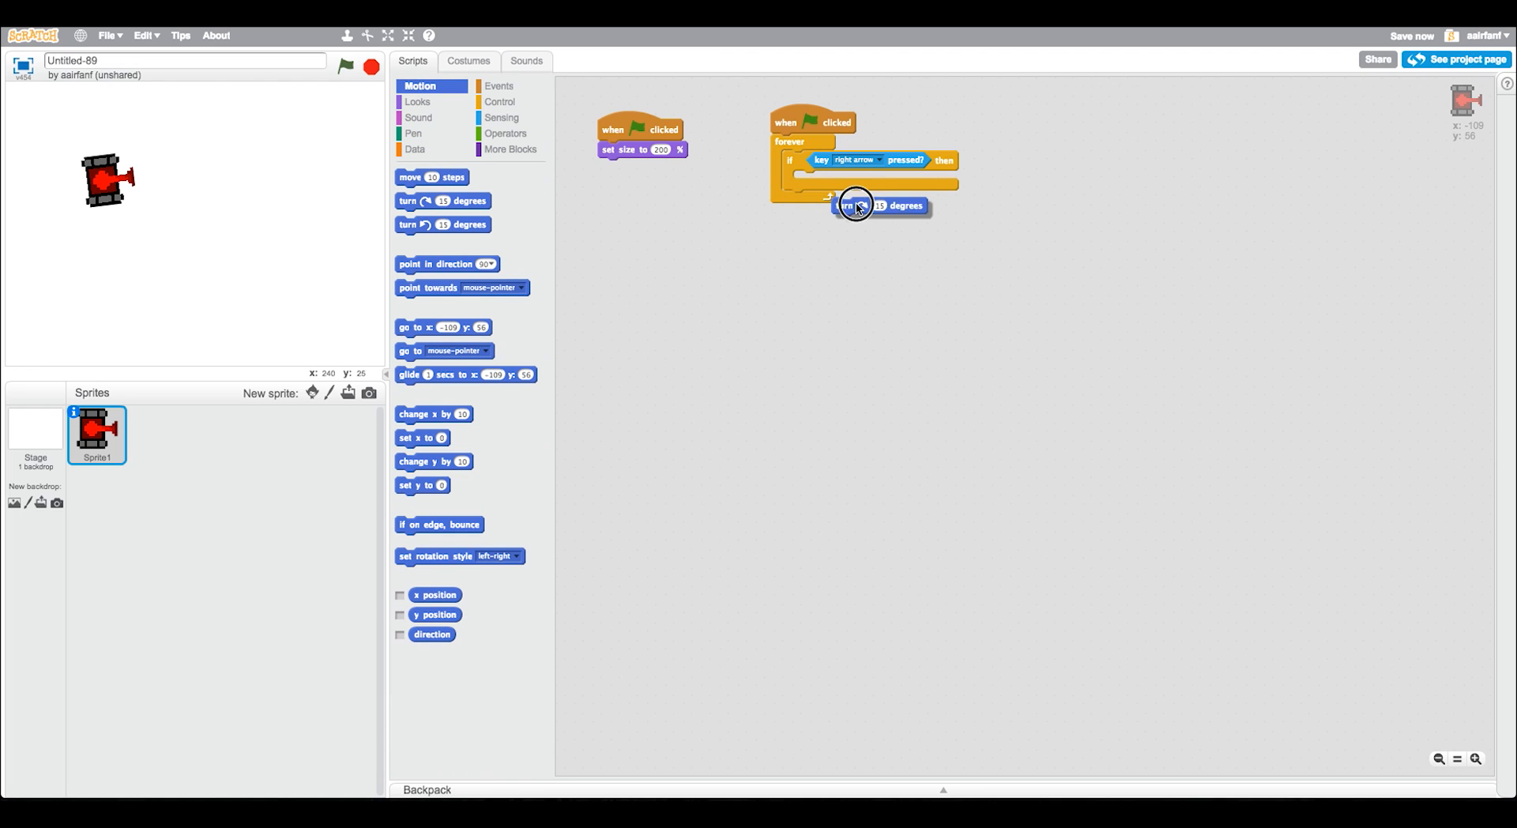
left_click_drag(856, 206, 832, 186)
type("2")
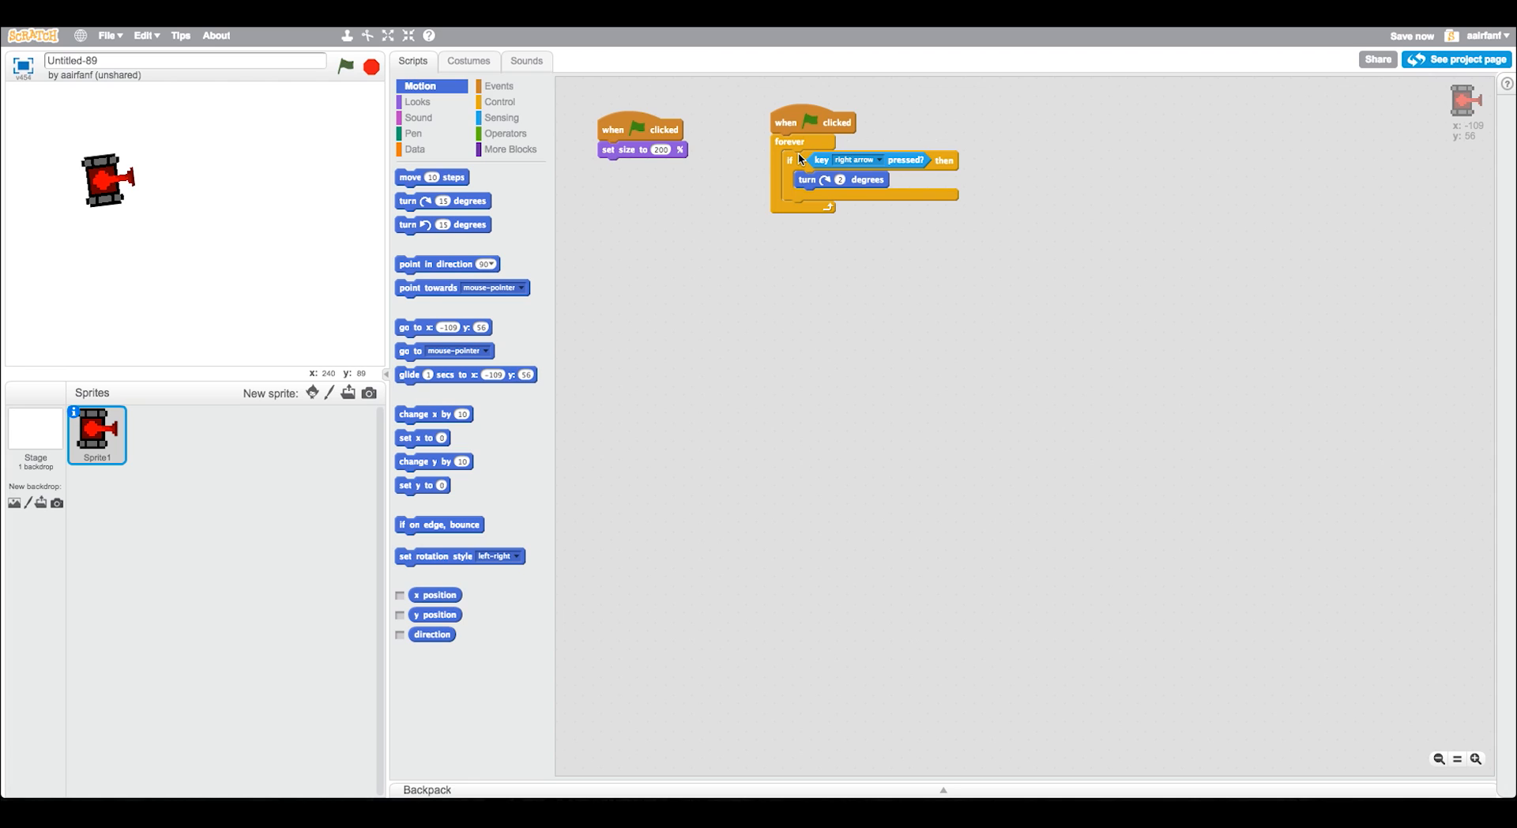
mouse_move(795, 160)
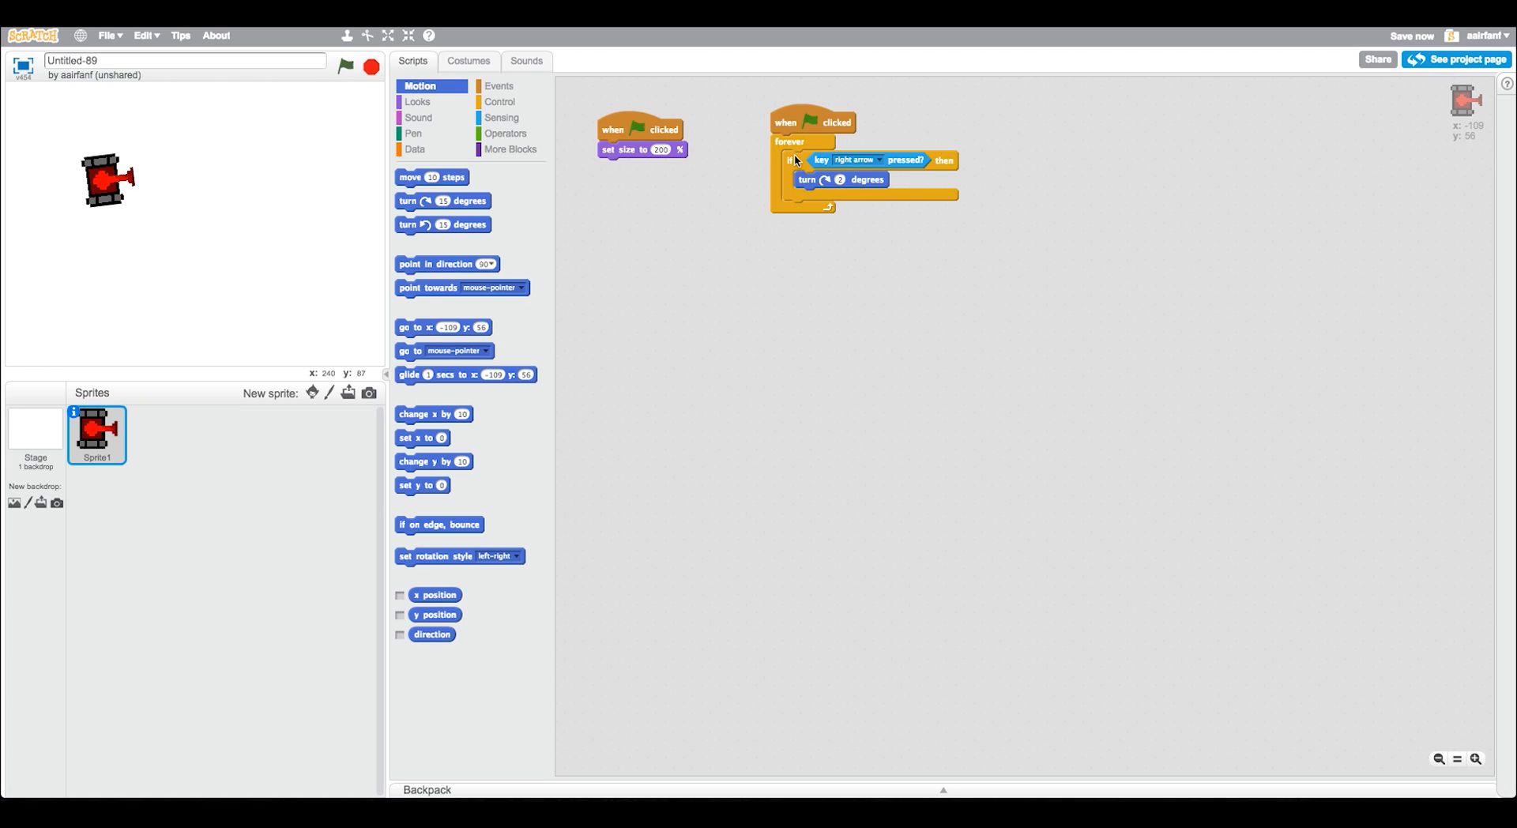
Duplicate the if block, switch it to left arrow, and make it turn counter-clockwise.
right_click(790, 160)
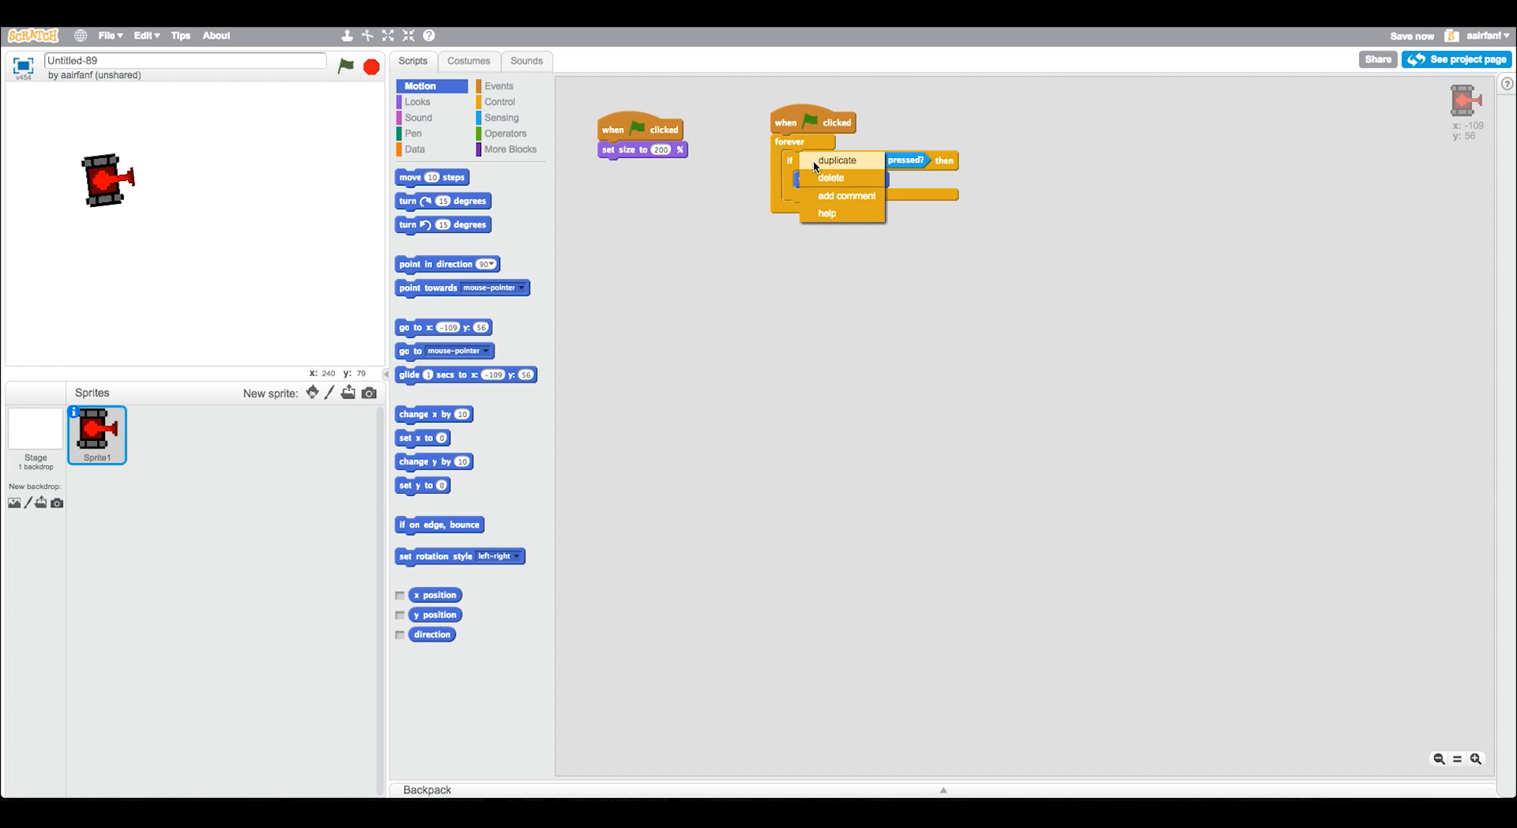
left_click(836, 159)
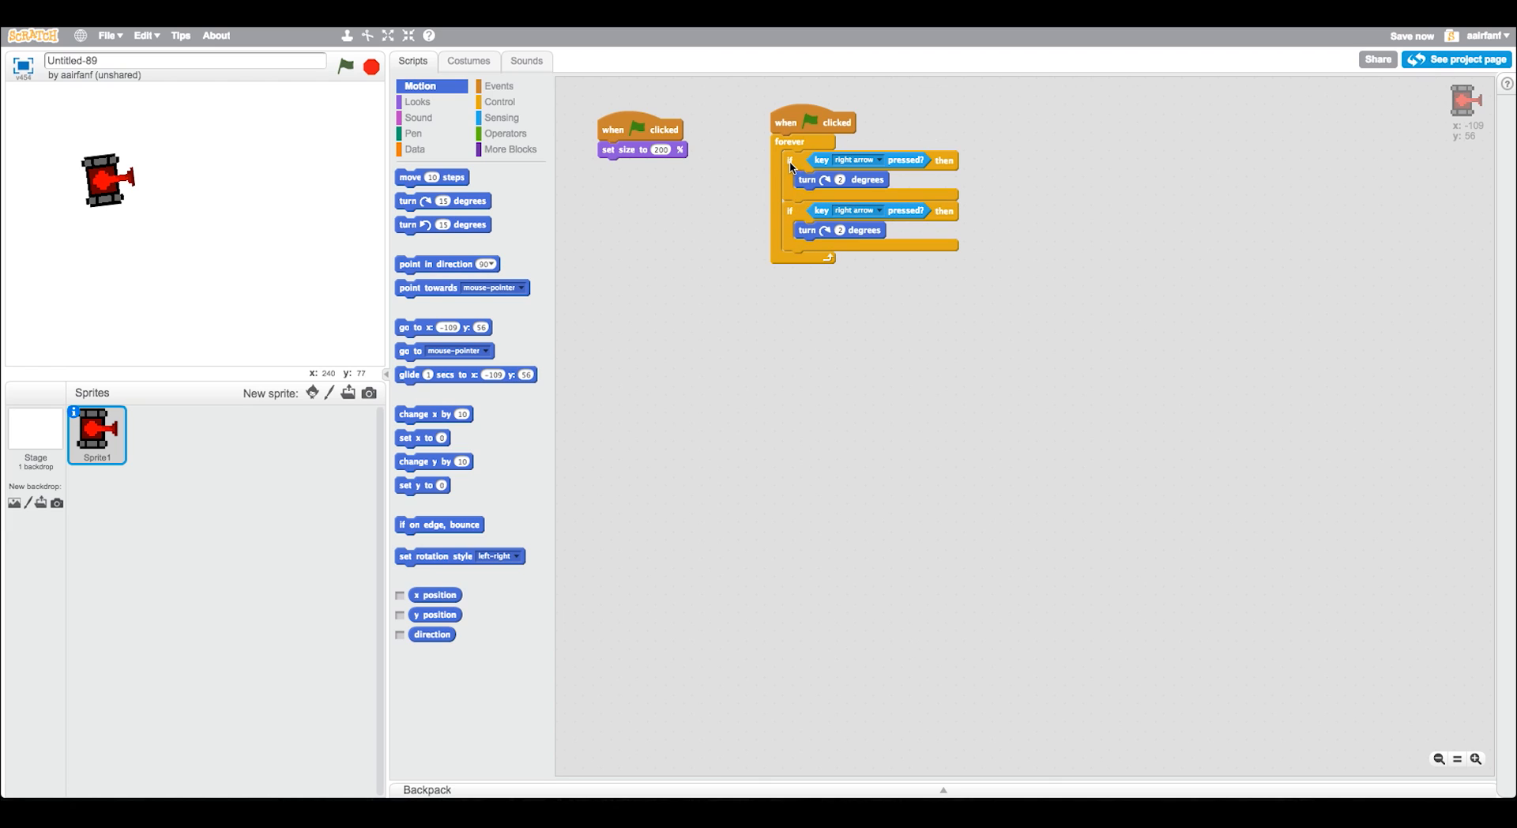
mouse_move(996, 229)
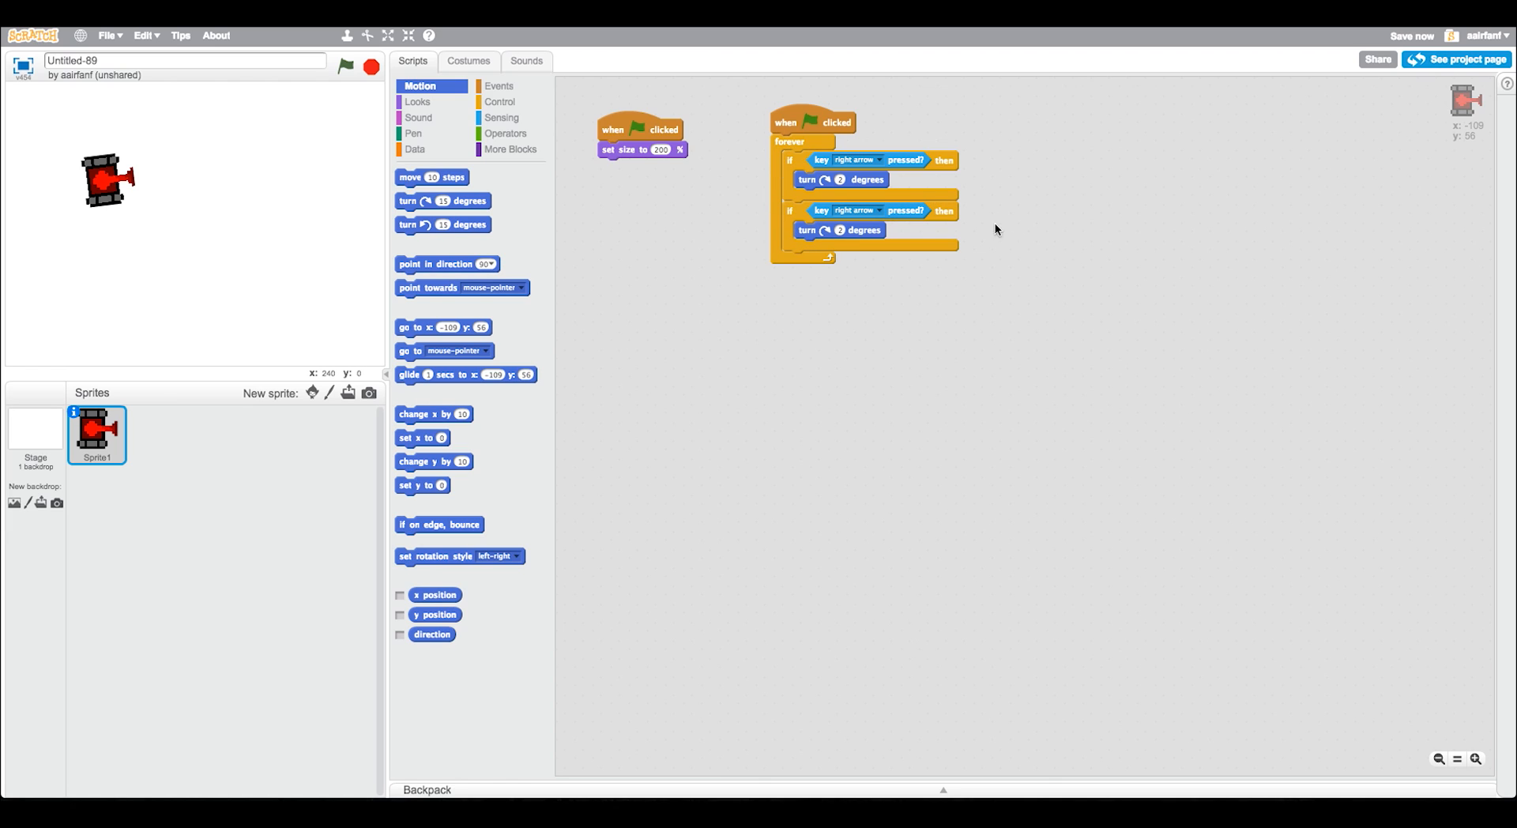
left_click(850, 210)
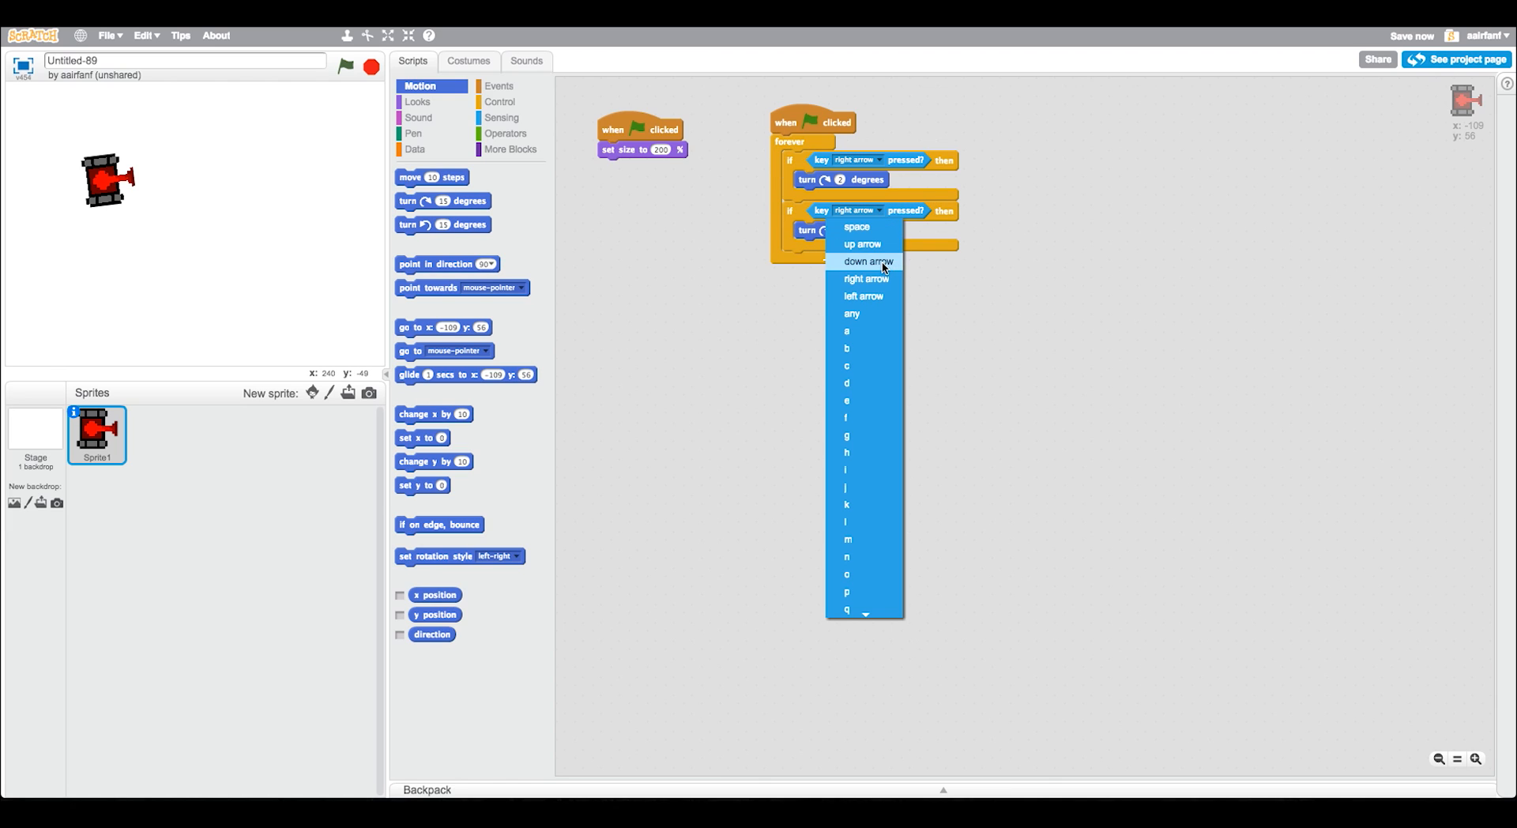
left_click(861, 296)
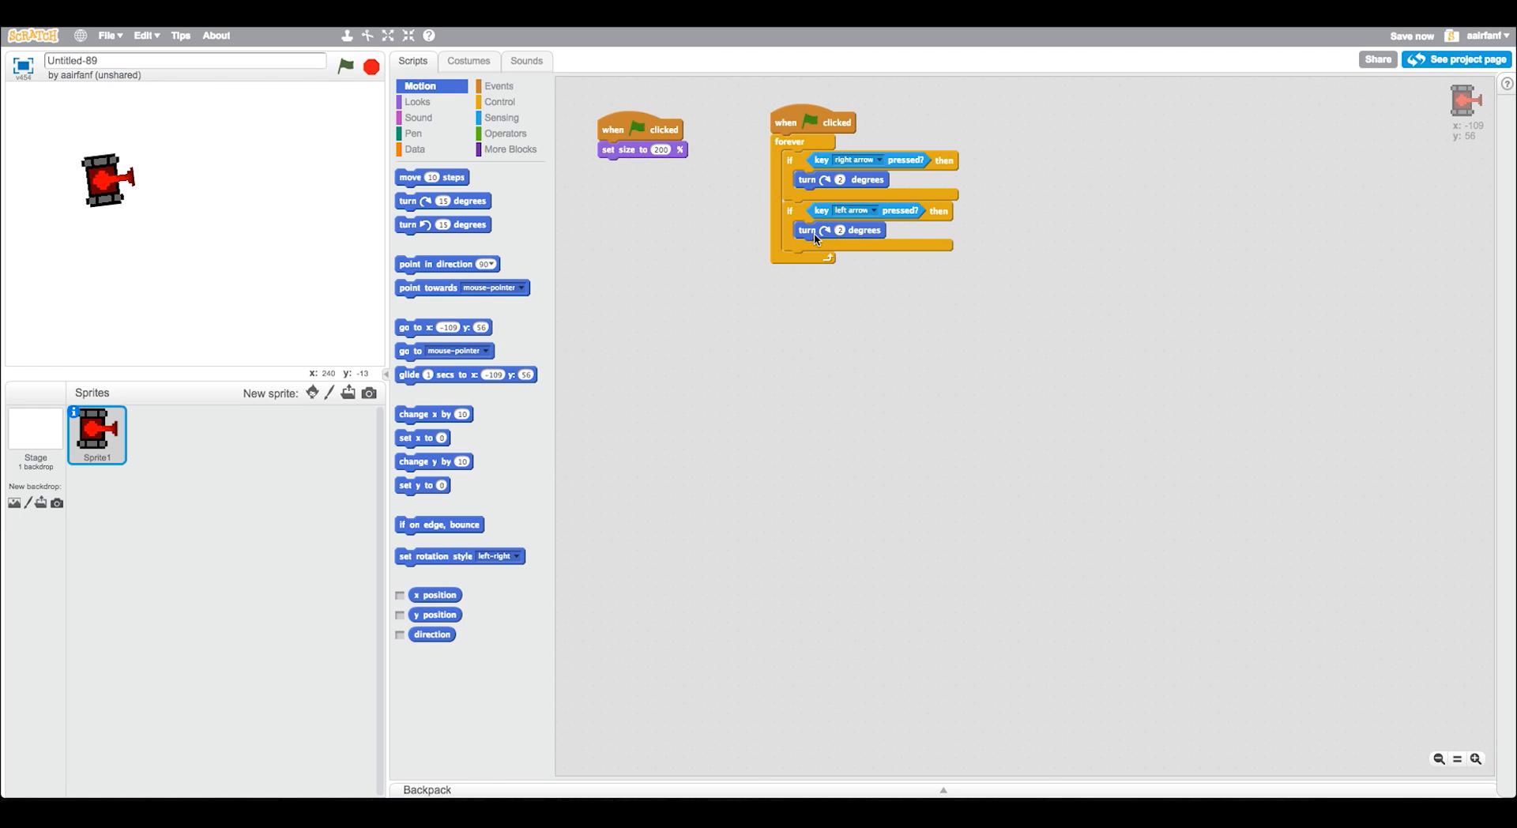
mouse_move(827, 235)
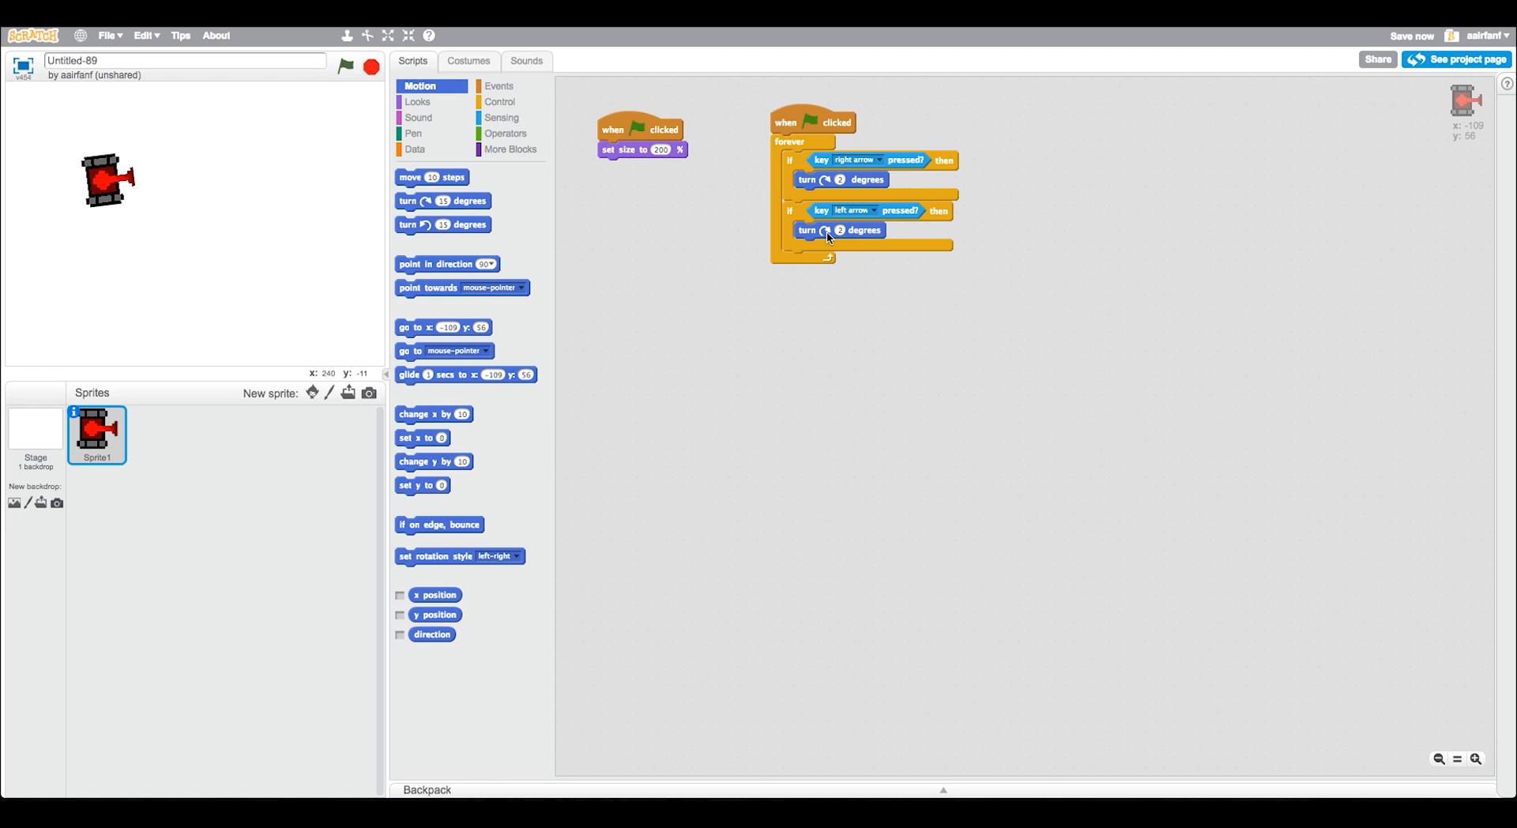
left_click(827, 237)
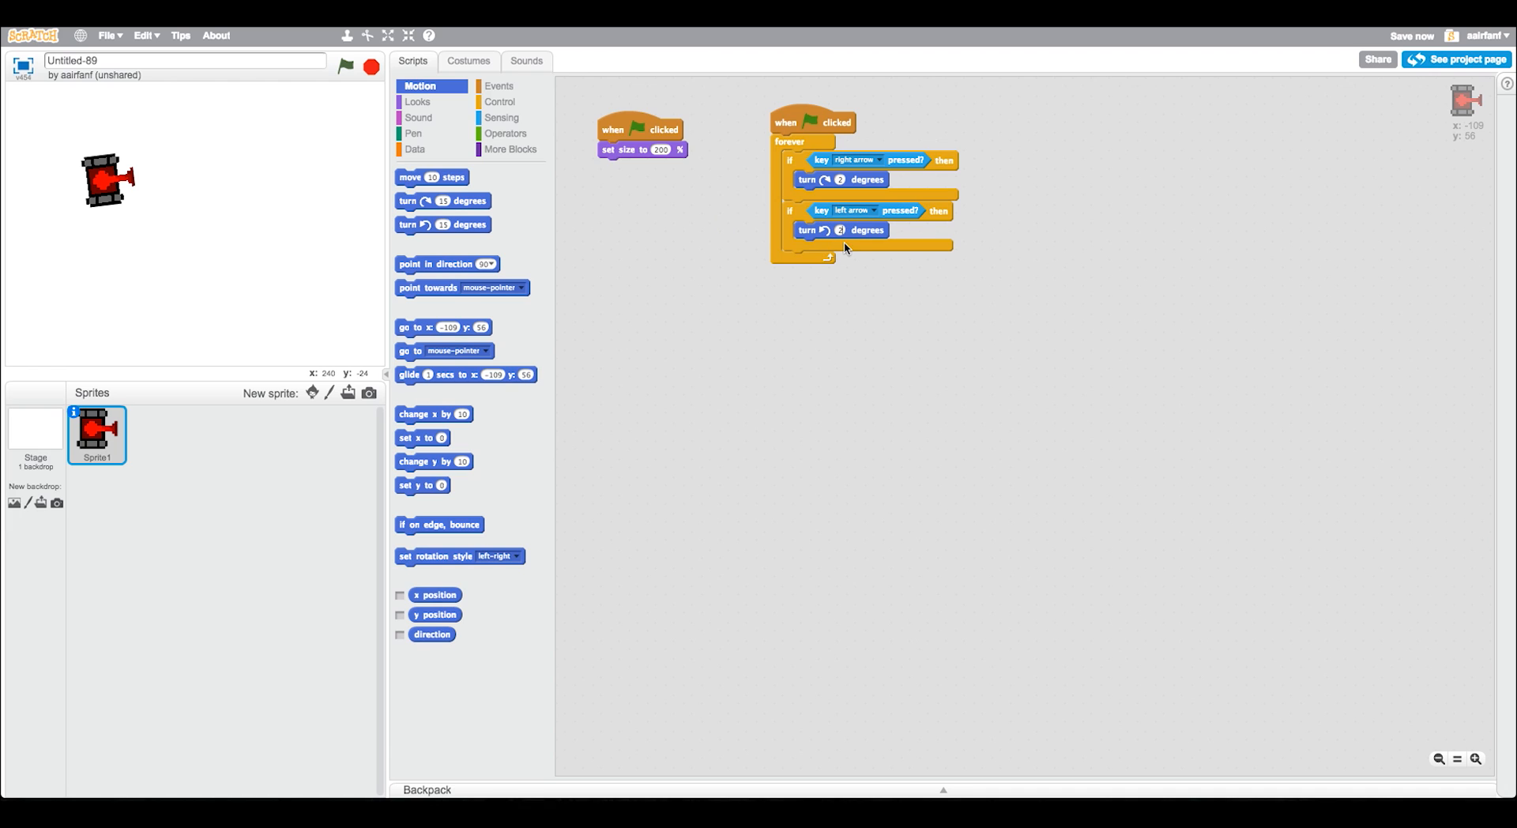
Duplicate the right and left arrow ifs below and switch the third to up arrow.
left_click(345, 67)
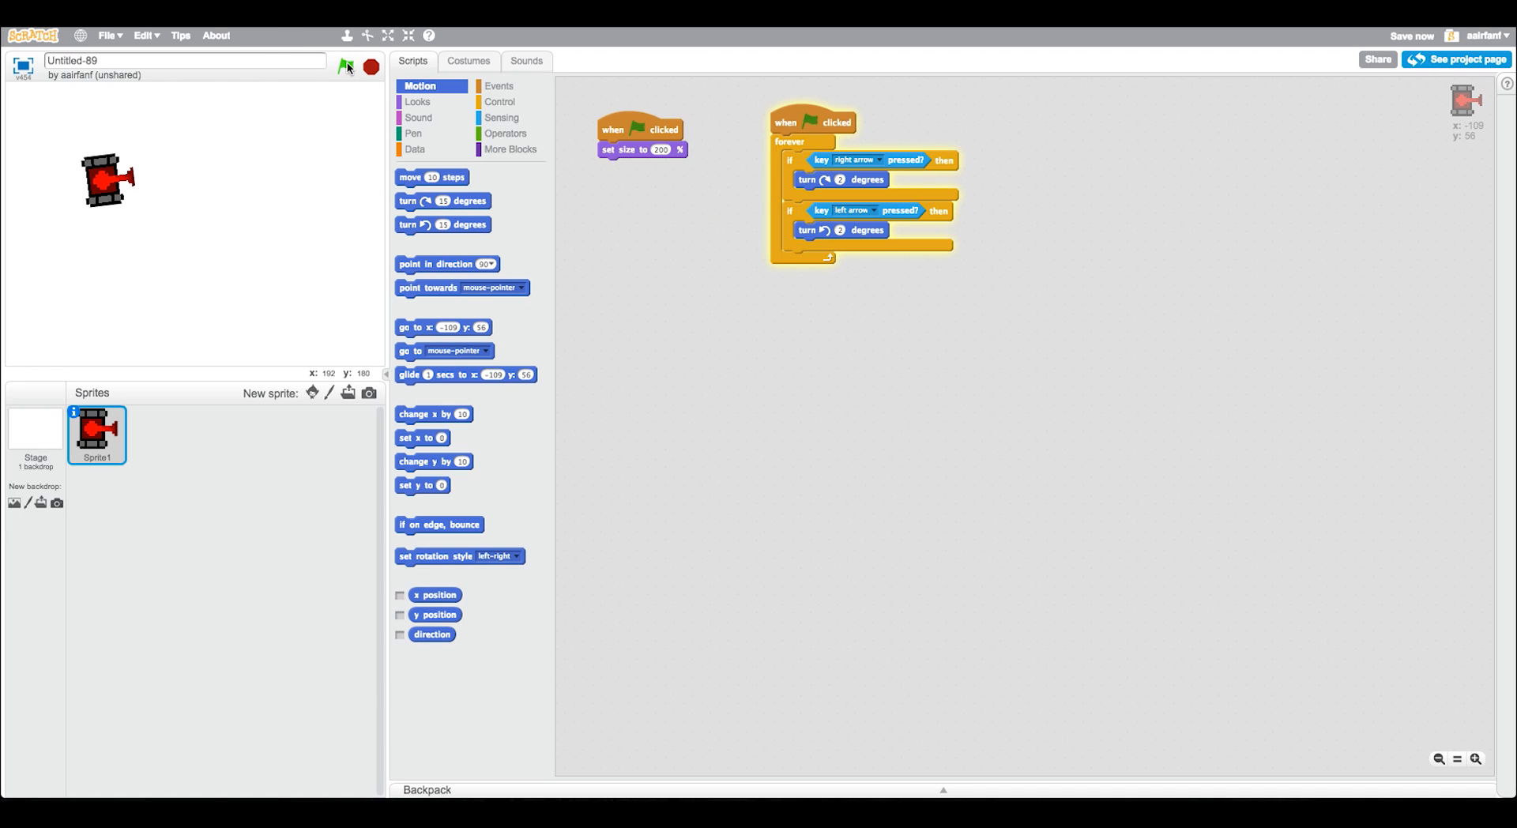
left_click(346, 66)
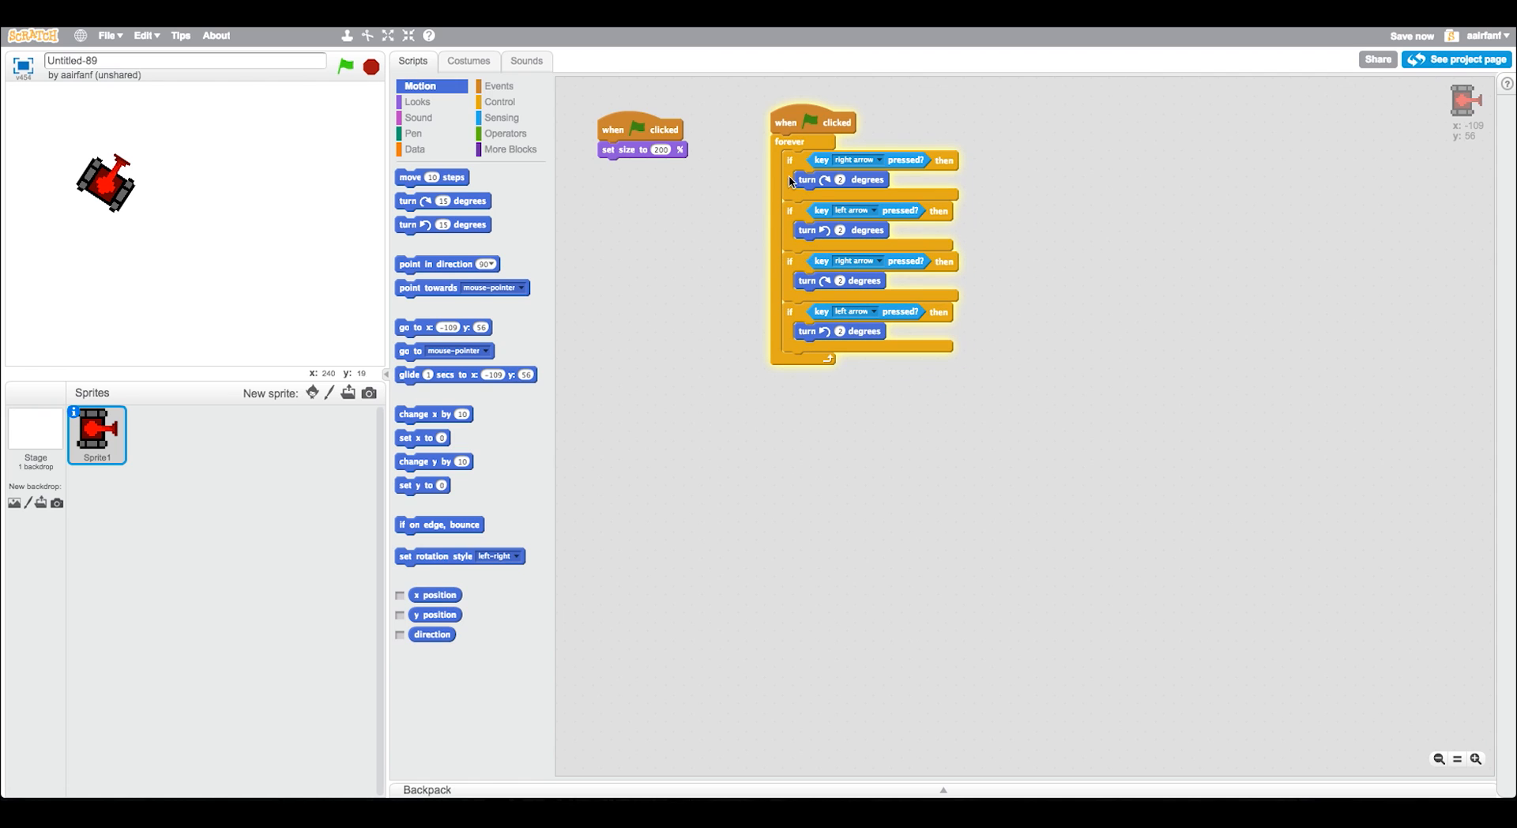
mouse_move(888, 263)
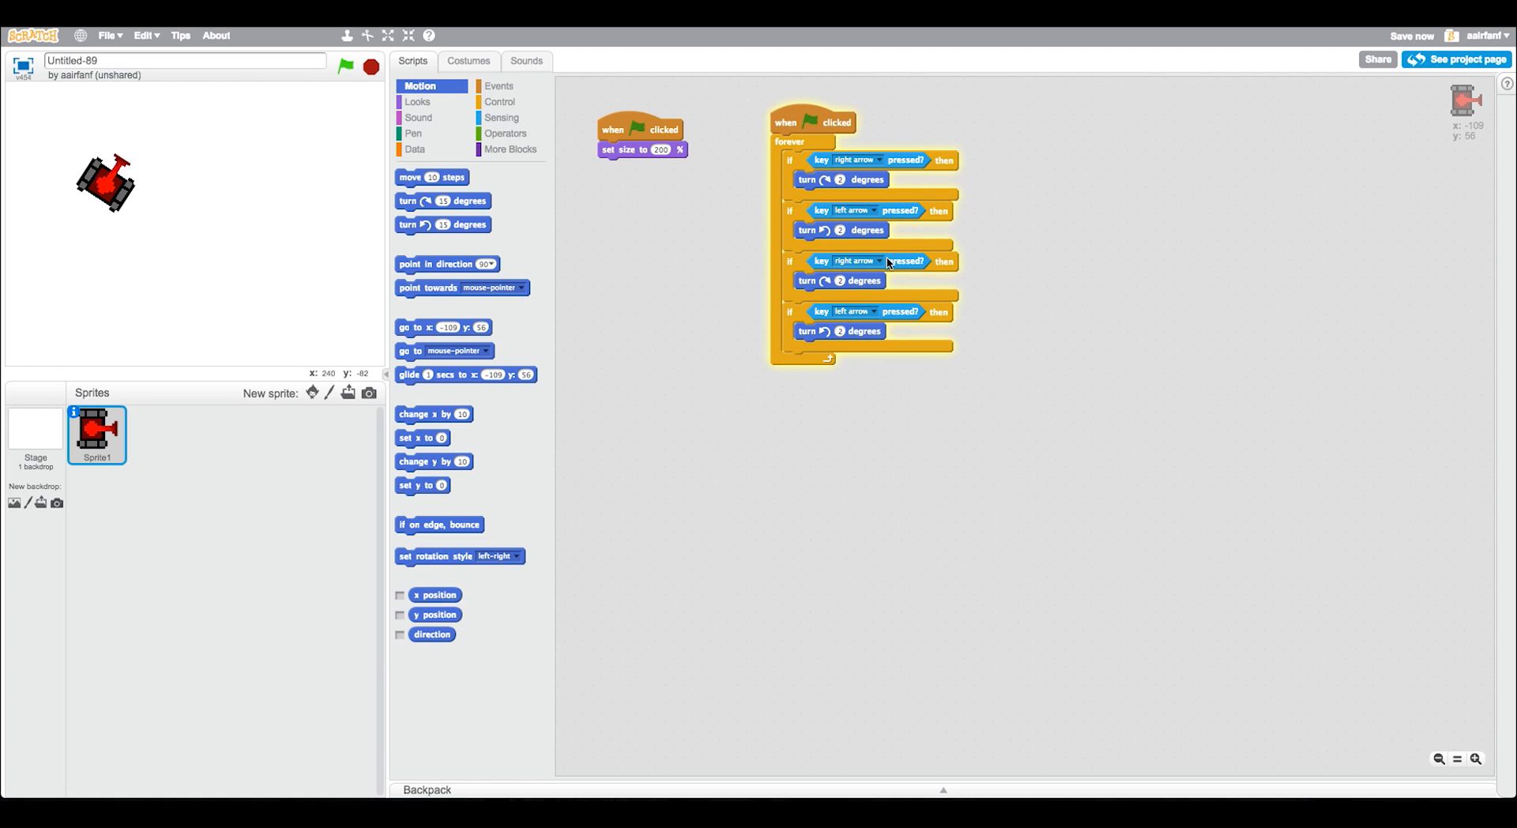
left_click(855, 260)
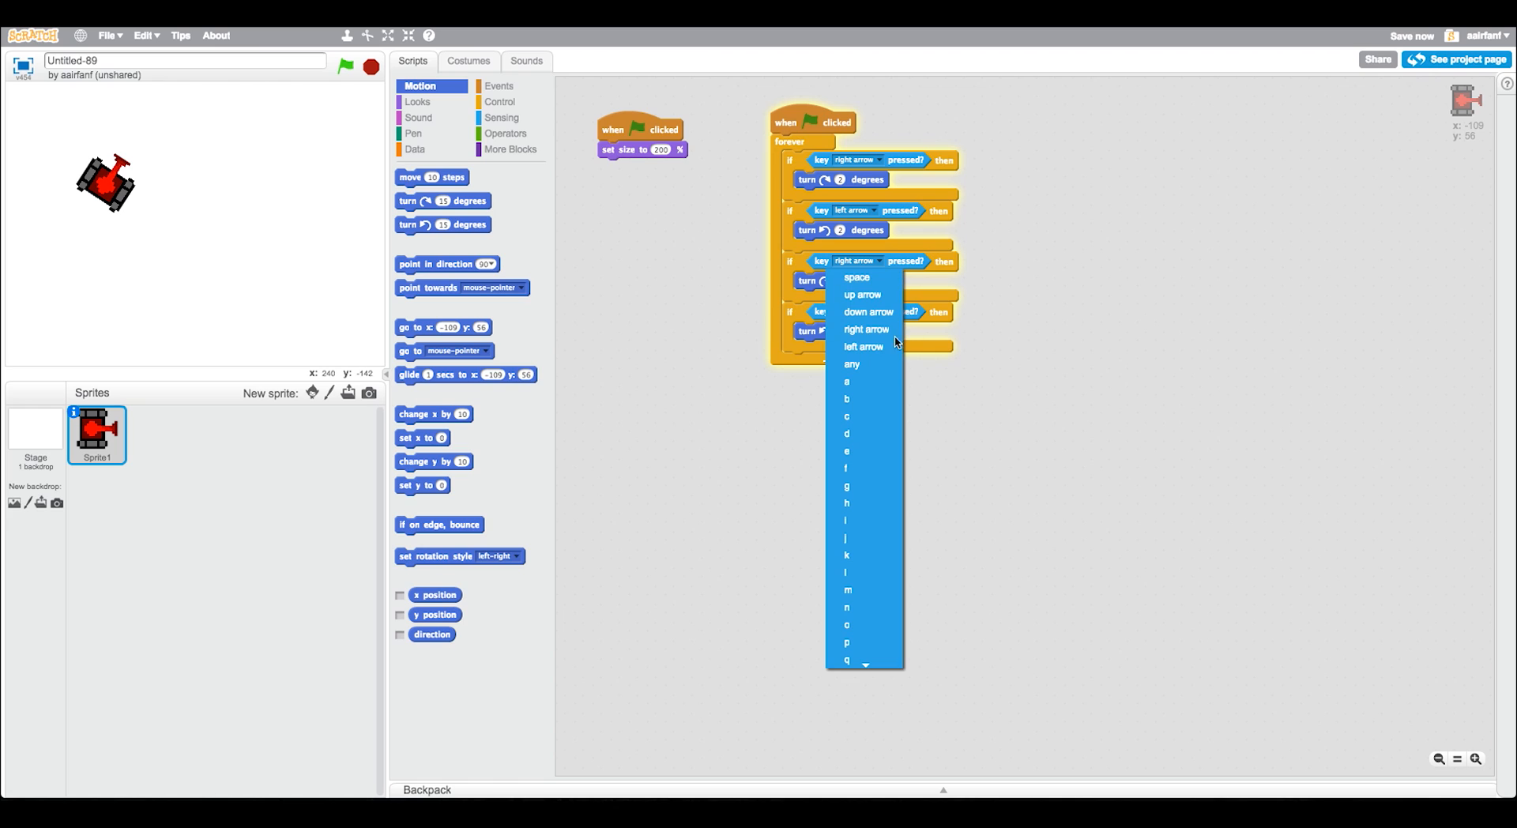
left_click(861, 294)
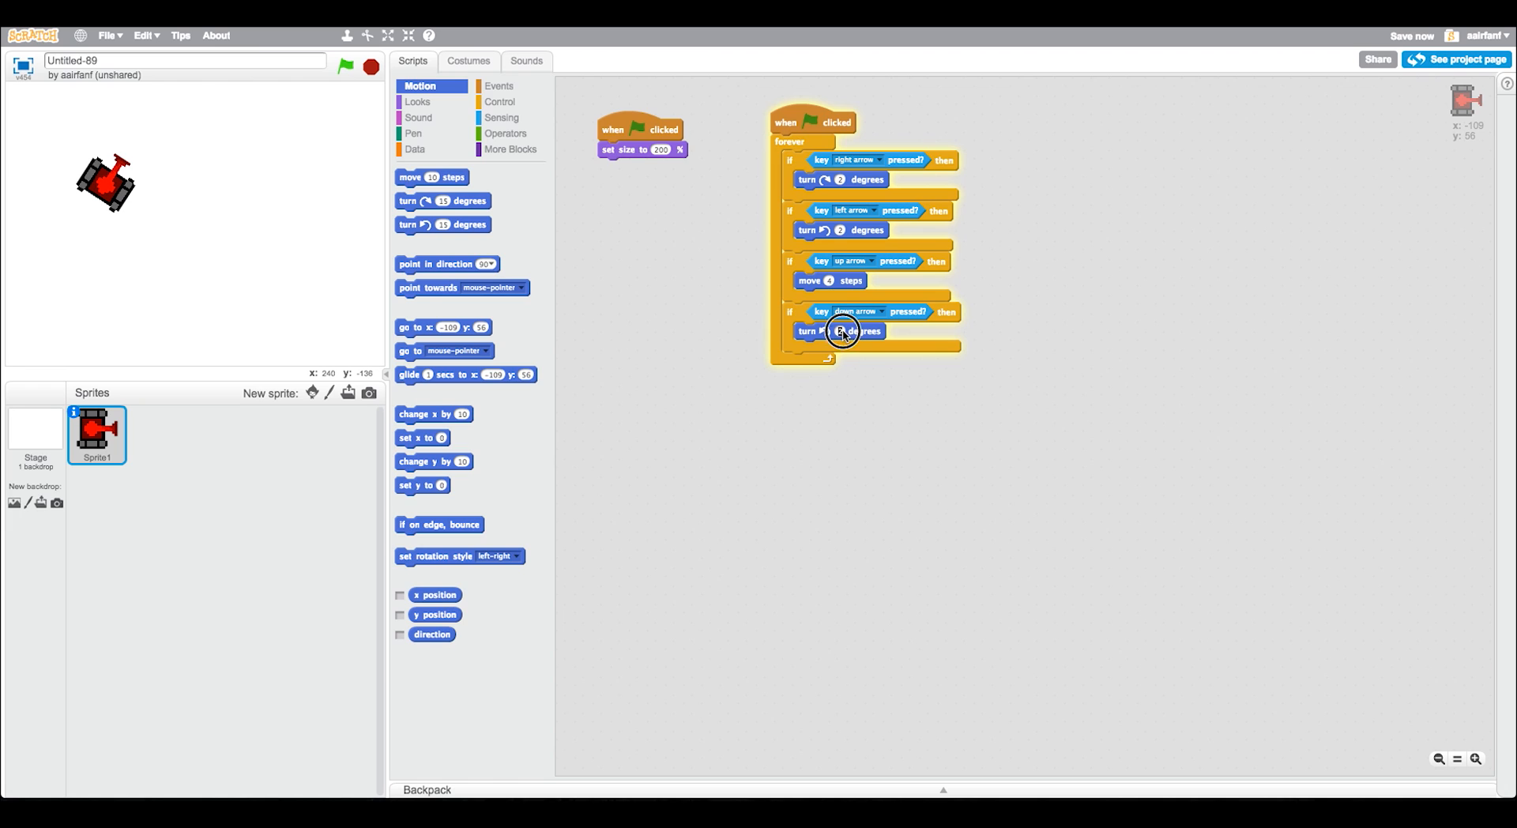
Swap the down-arrow branch's turn block for a move steps block.
left_click_drag(843, 331, 633, 332)
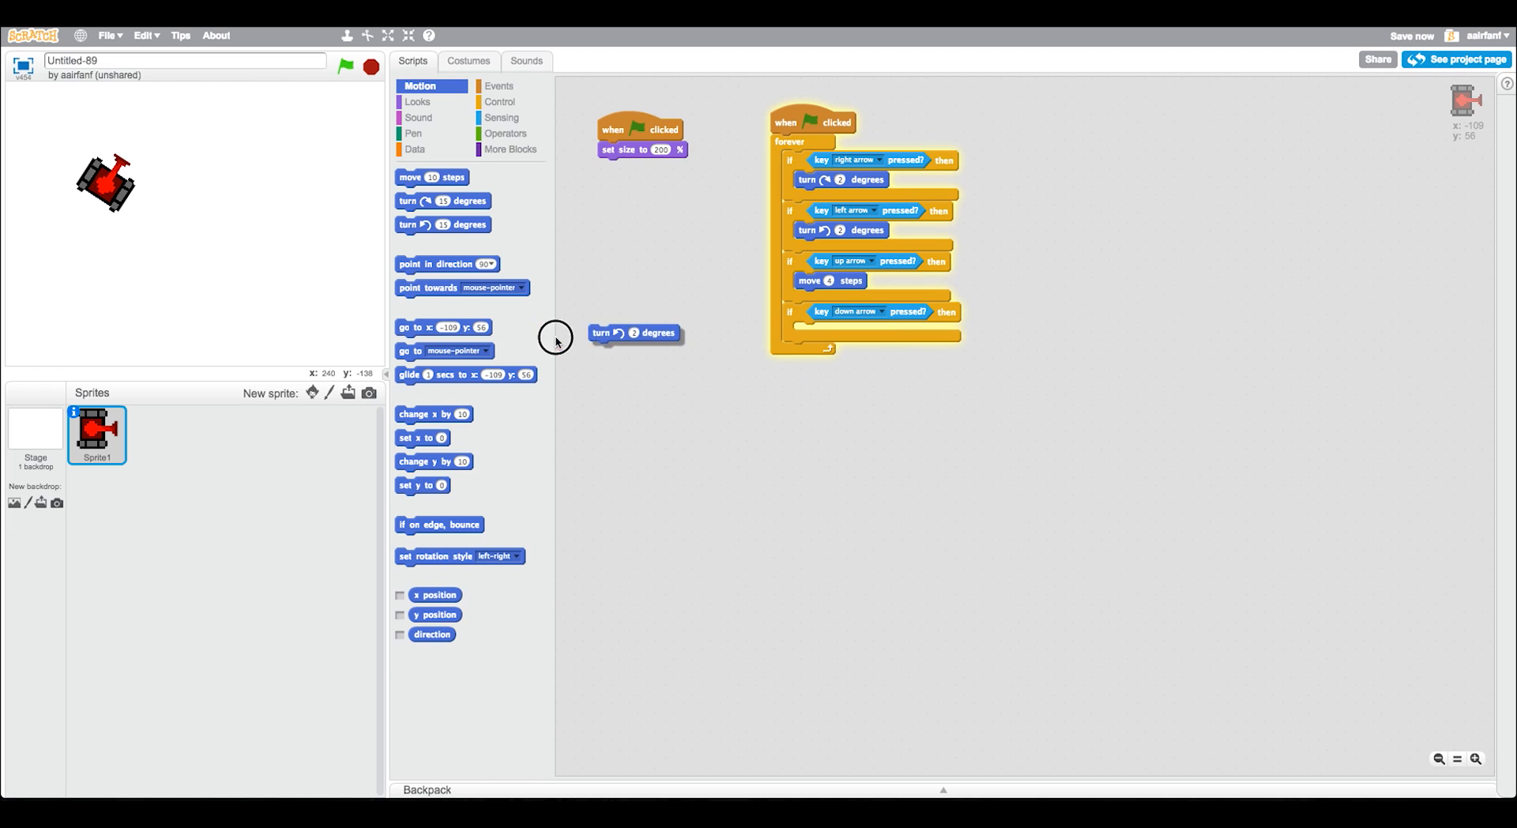
mouse_move(406, 329)
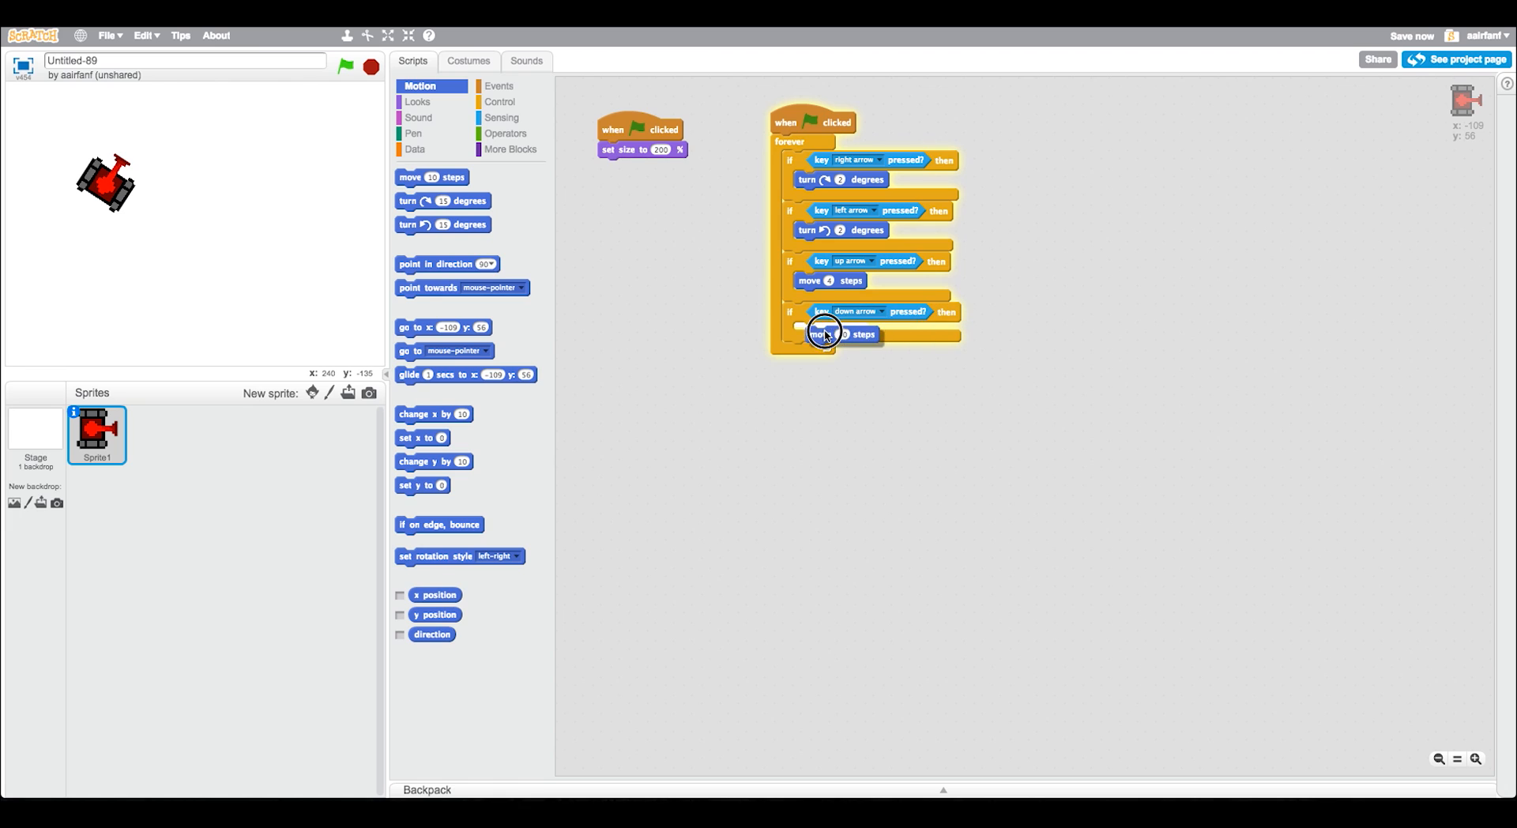
left_click(835, 332)
type("-4")
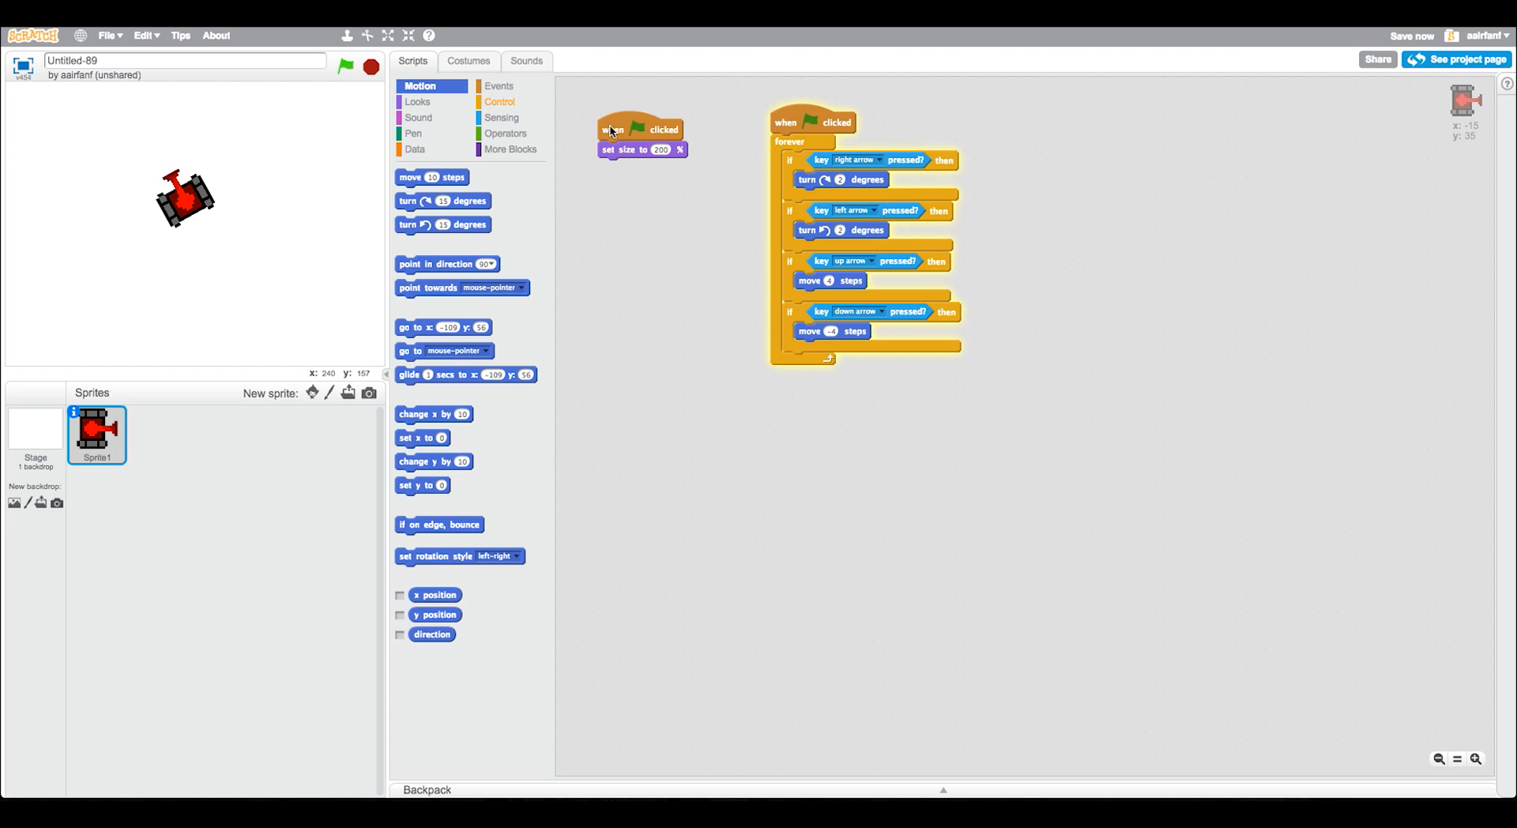
mouse_move(819, 374)
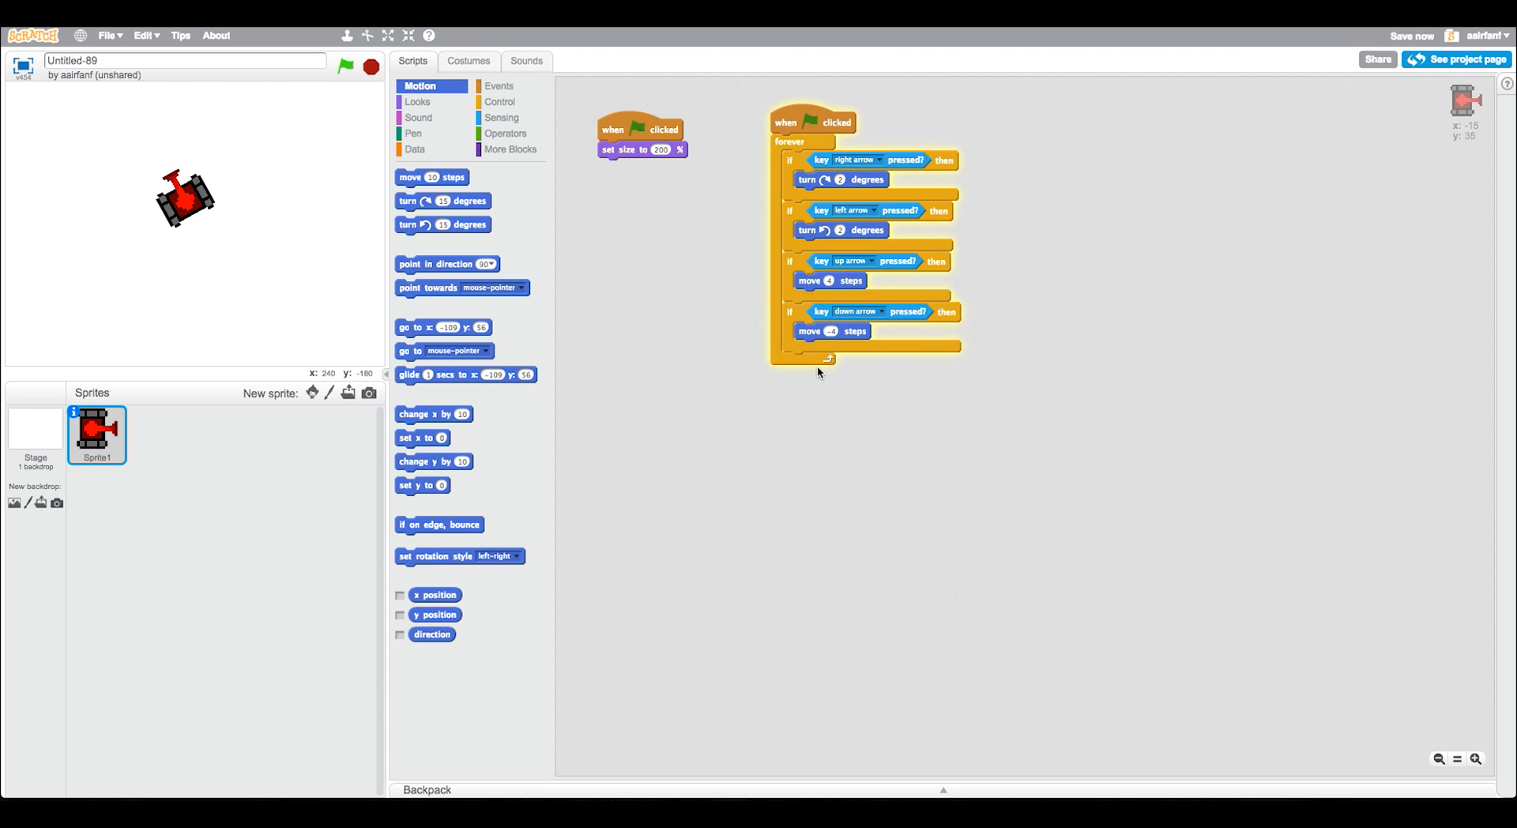
mouse_move(414, 149)
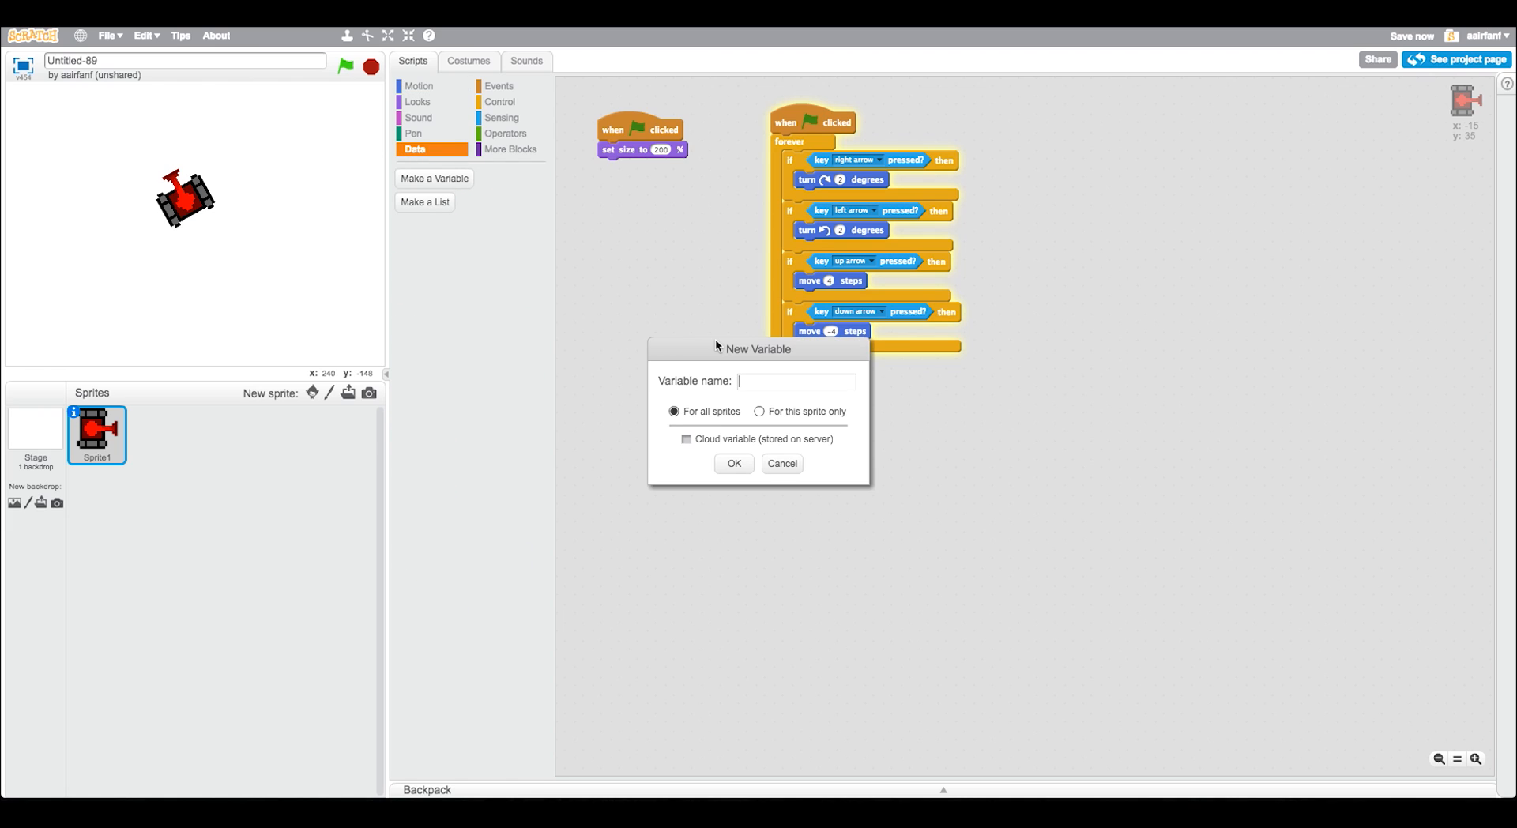
mouse_move(751, 396)
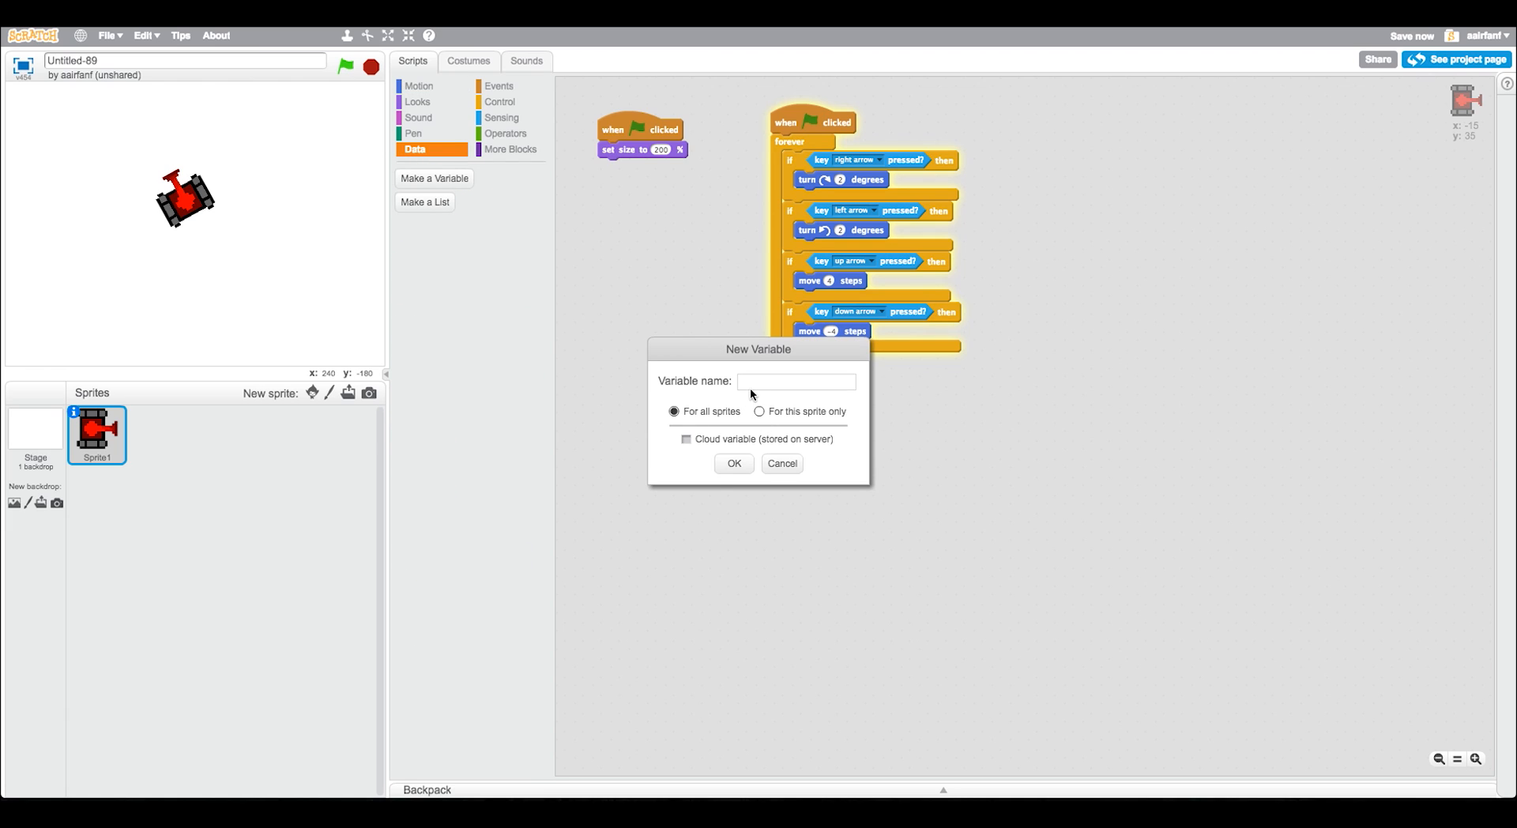
Make a variable named 'Red Turn Speed'.
left_click(794, 380)
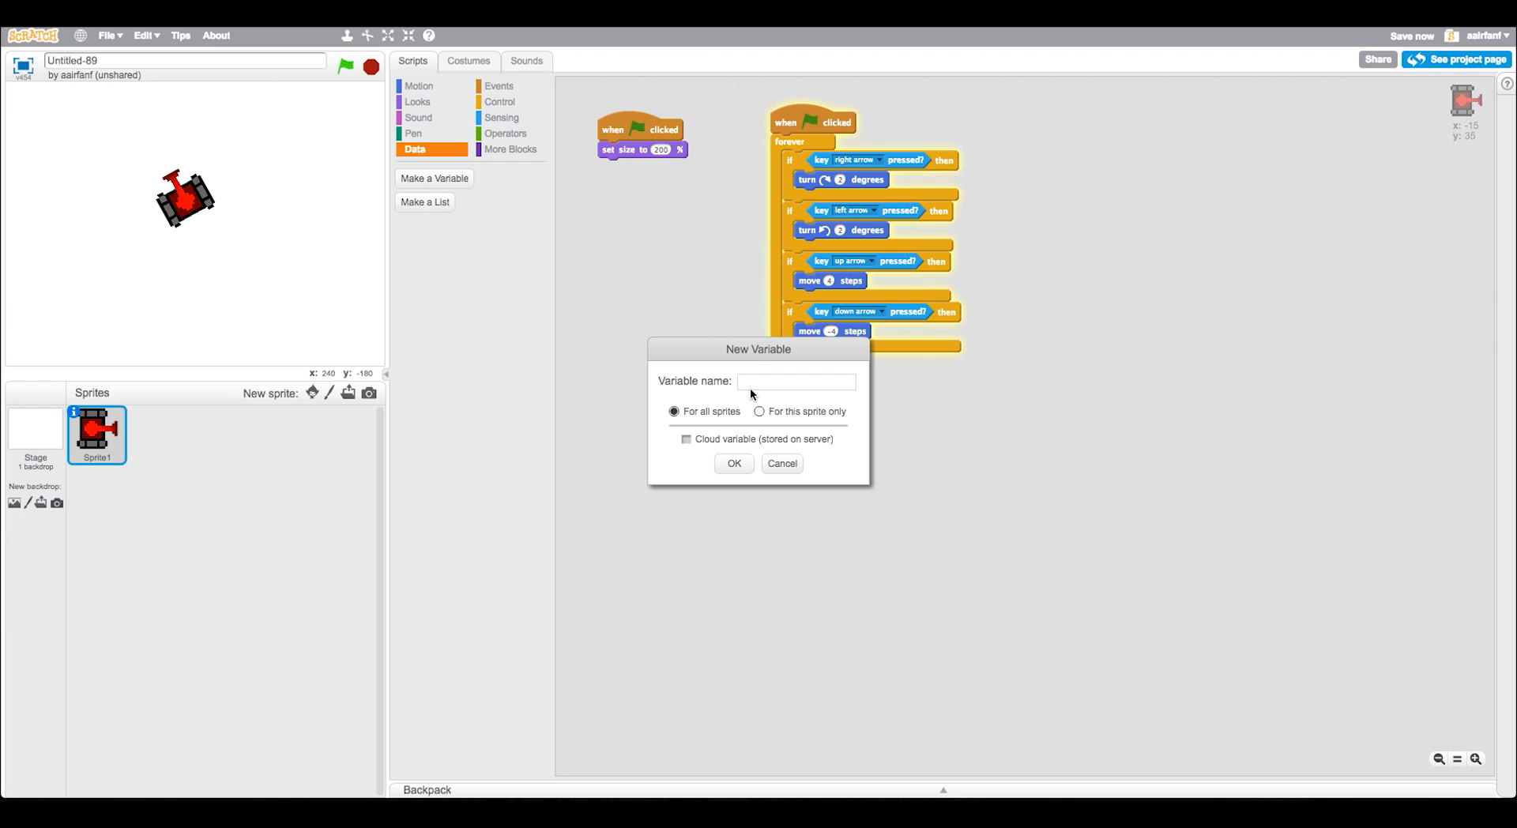
type("Red")
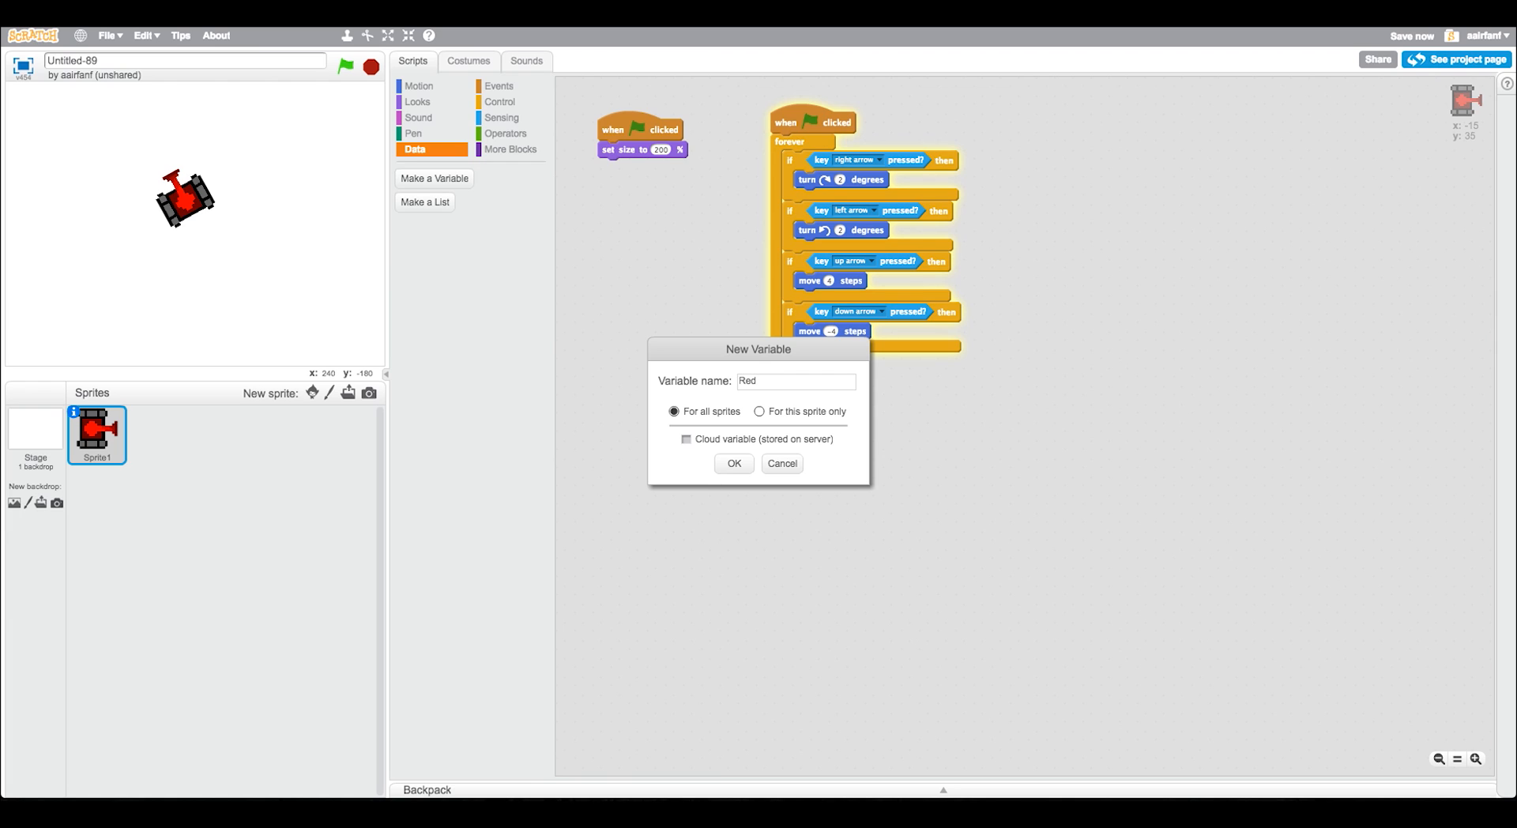
left_click(733, 463)
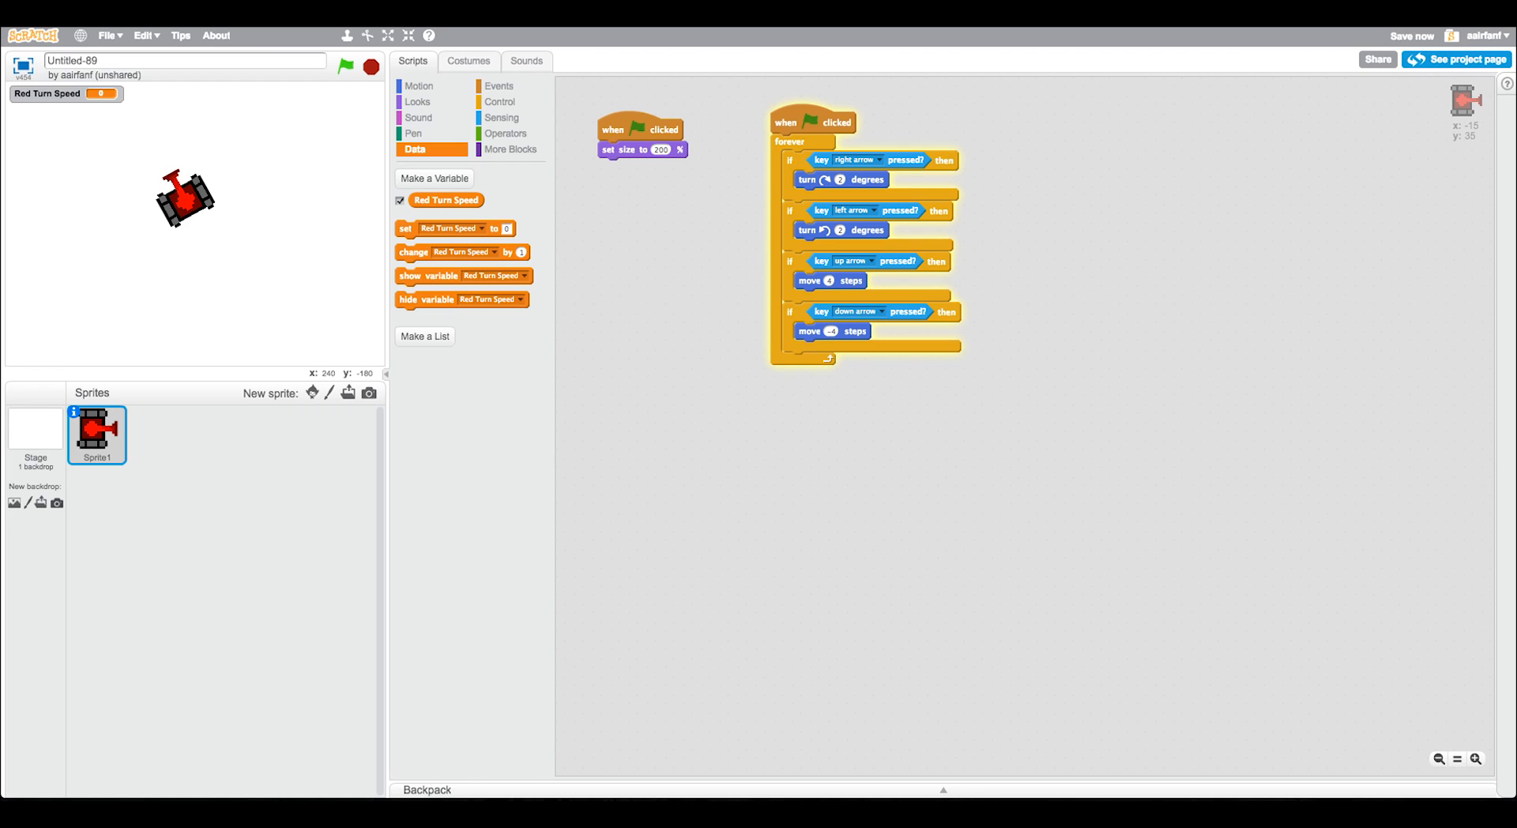
mouse_move(714, 365)
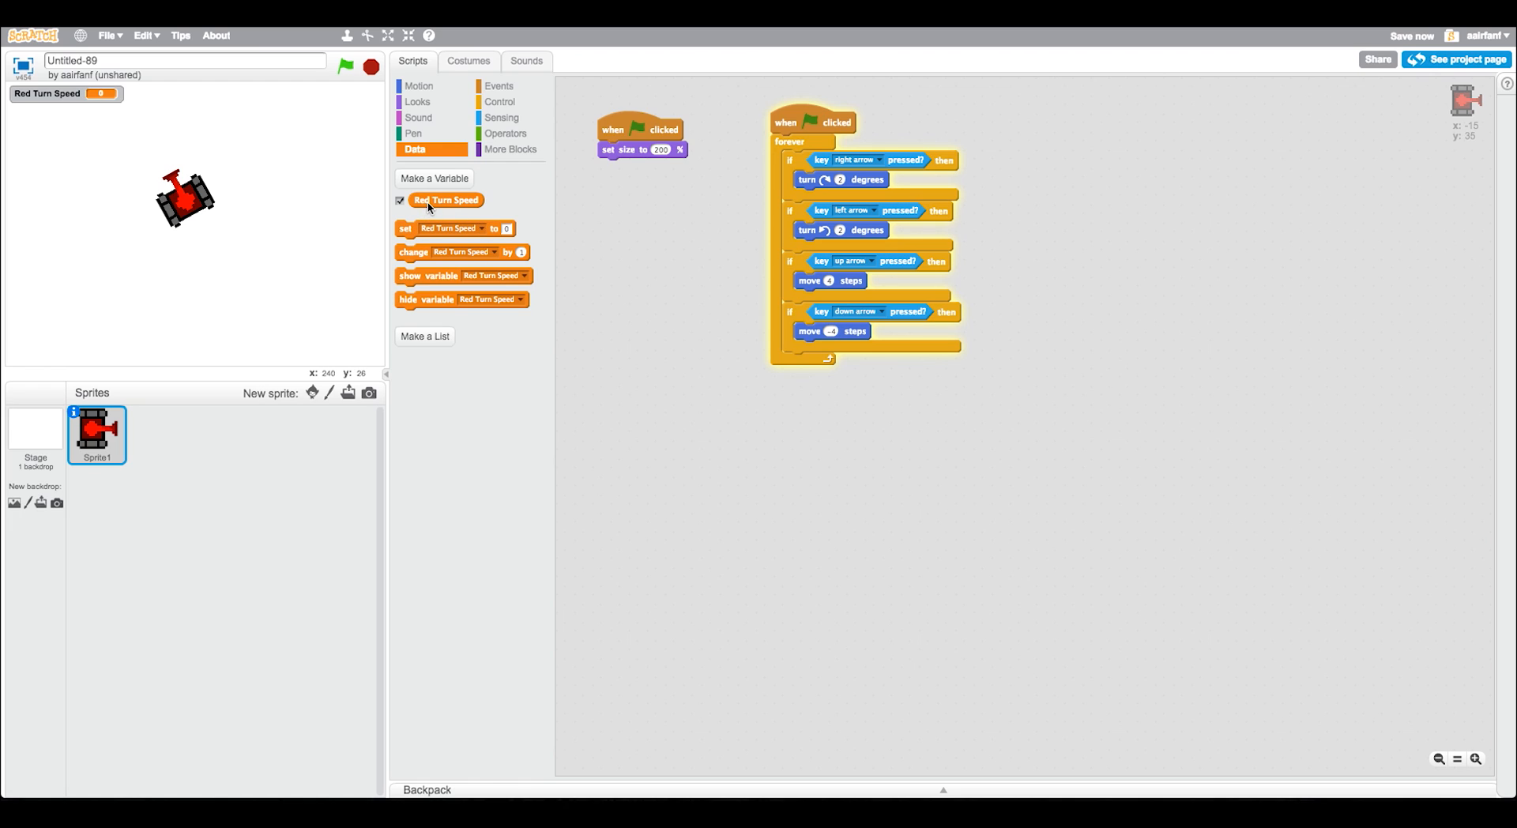
mouse_move(828, 191)
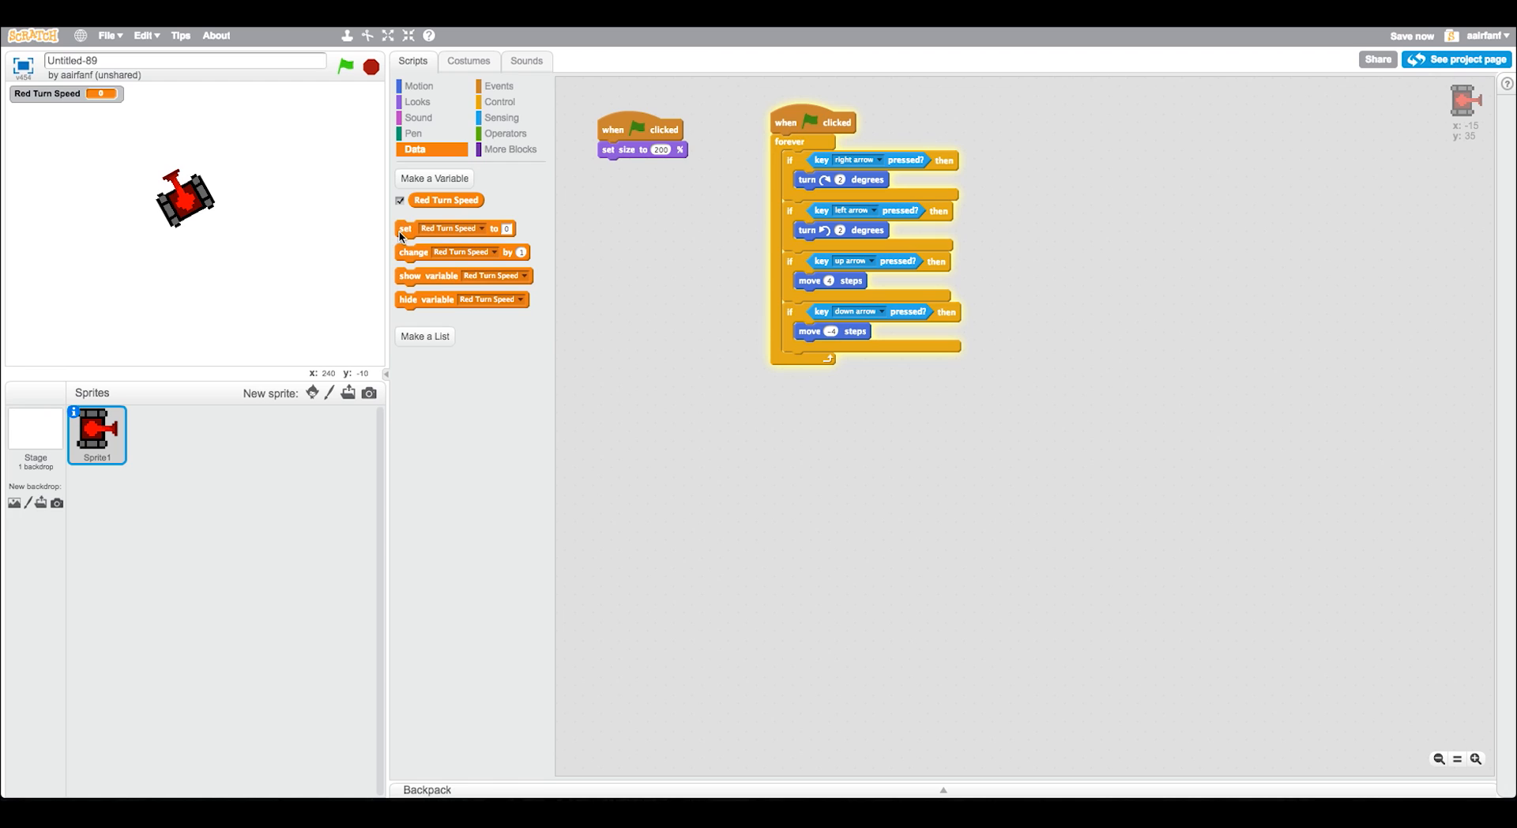
Add a set Red Turn Speed block under set size to 200% in the start script.
left_click_drag(405, 228, 656, 166)
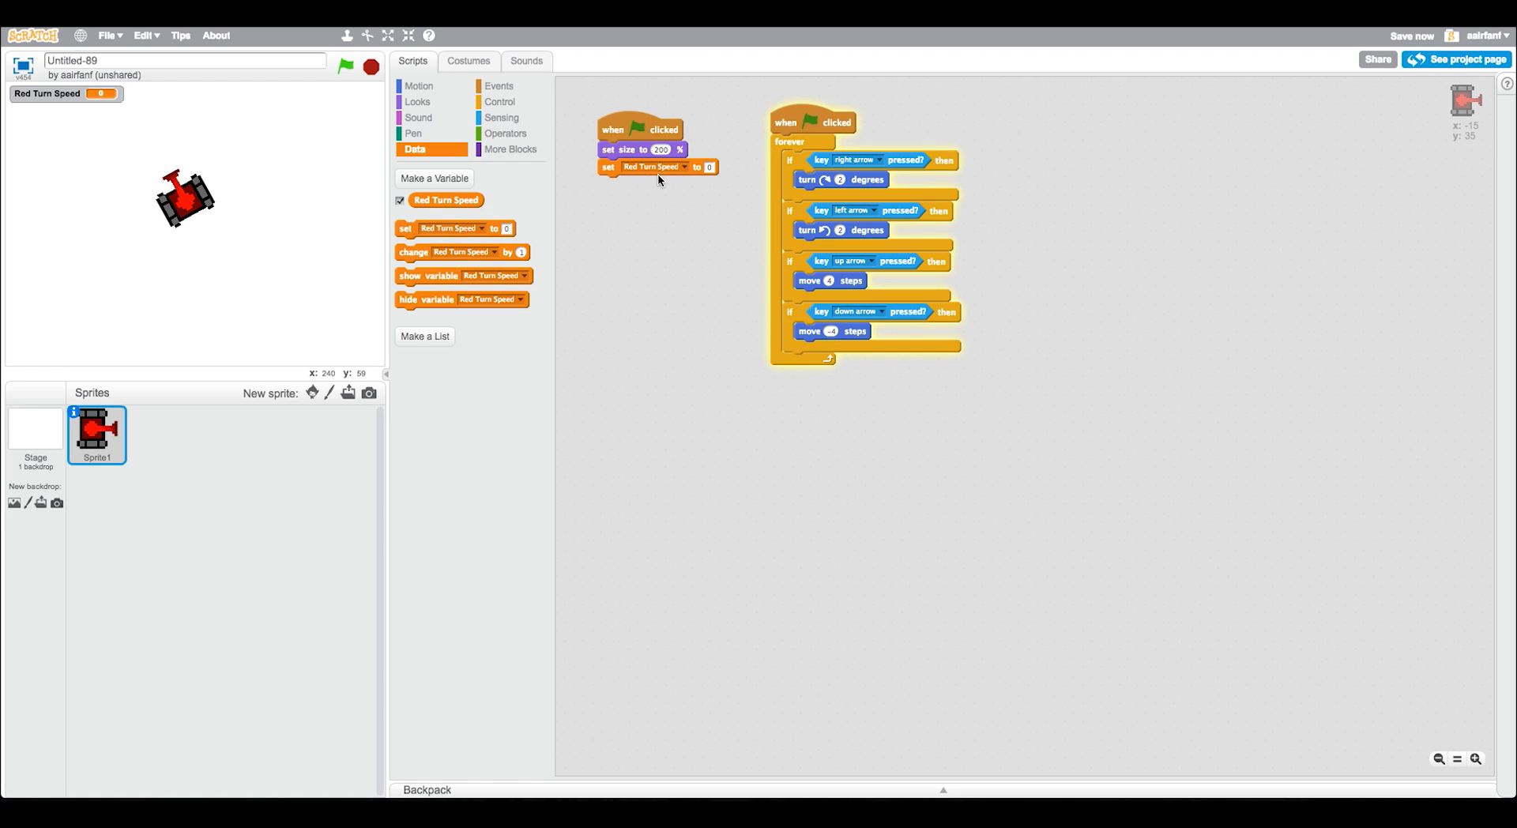
mouse_move(717, 186)
type("2")
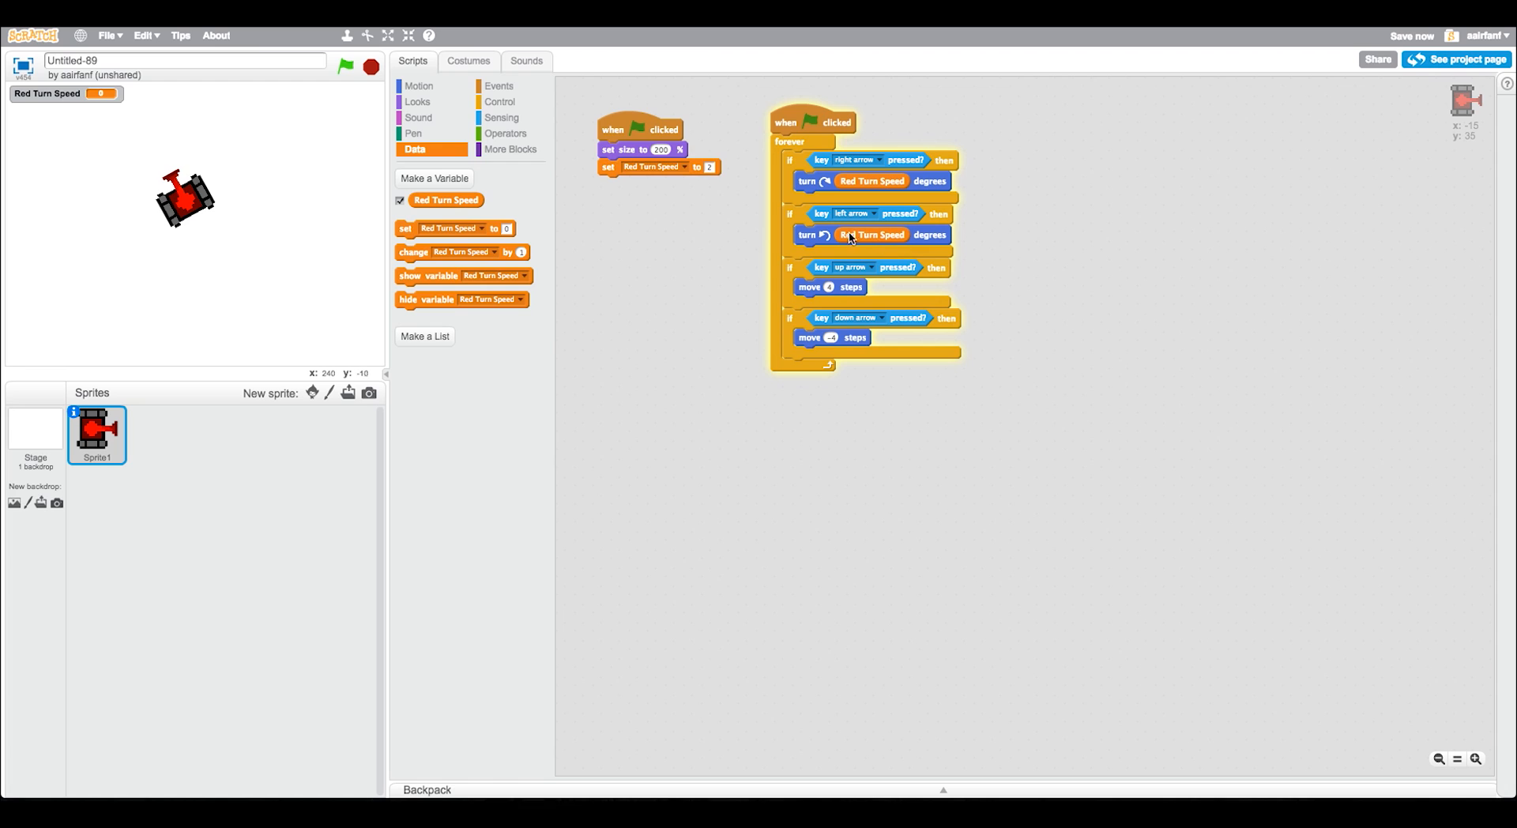
mouse_move(443, 458)
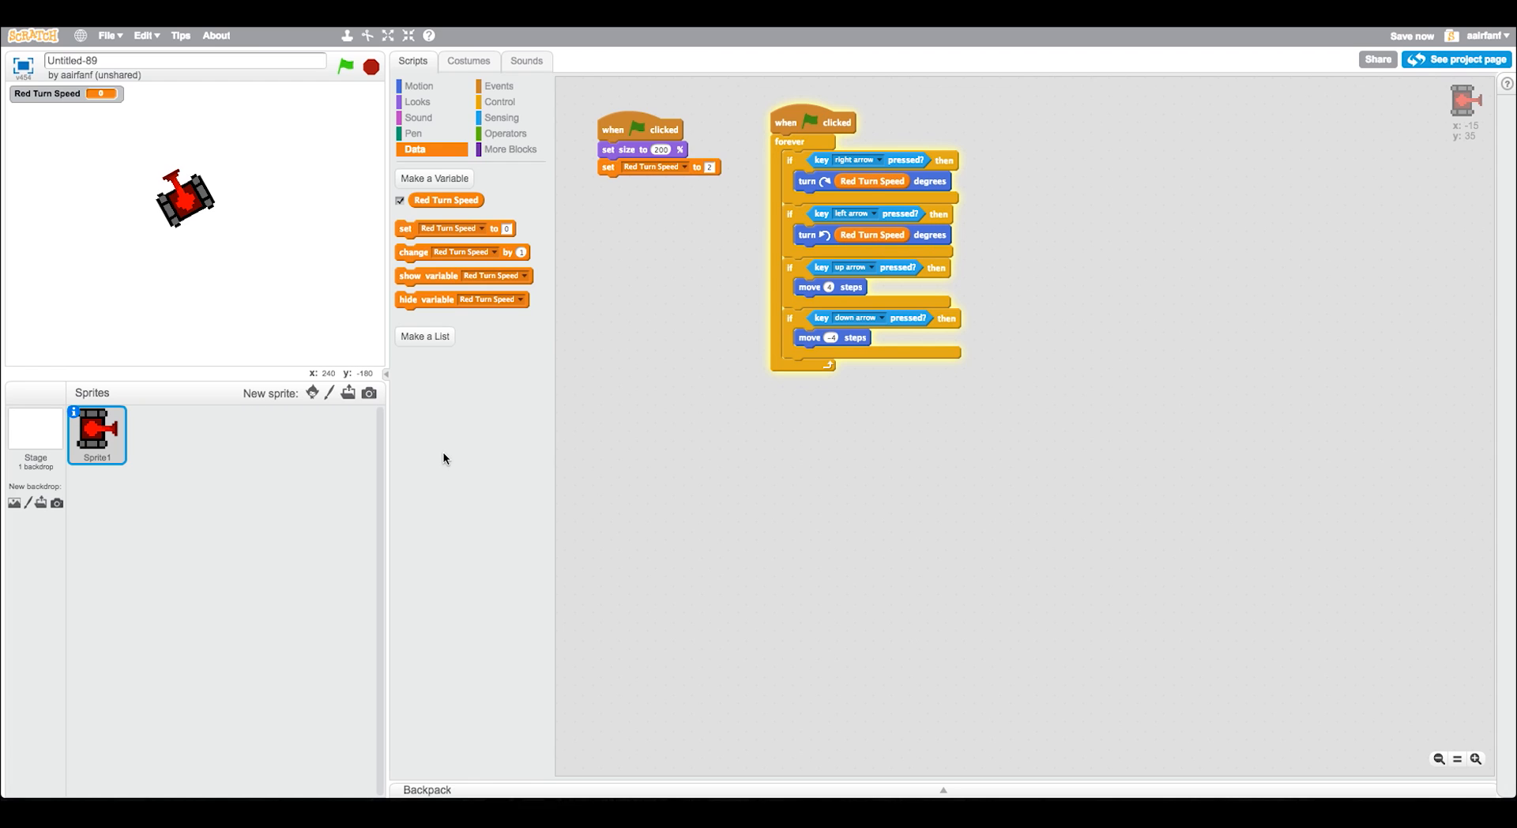
Make a variable named 'Red Move Speed'.
left_click(434, 178)
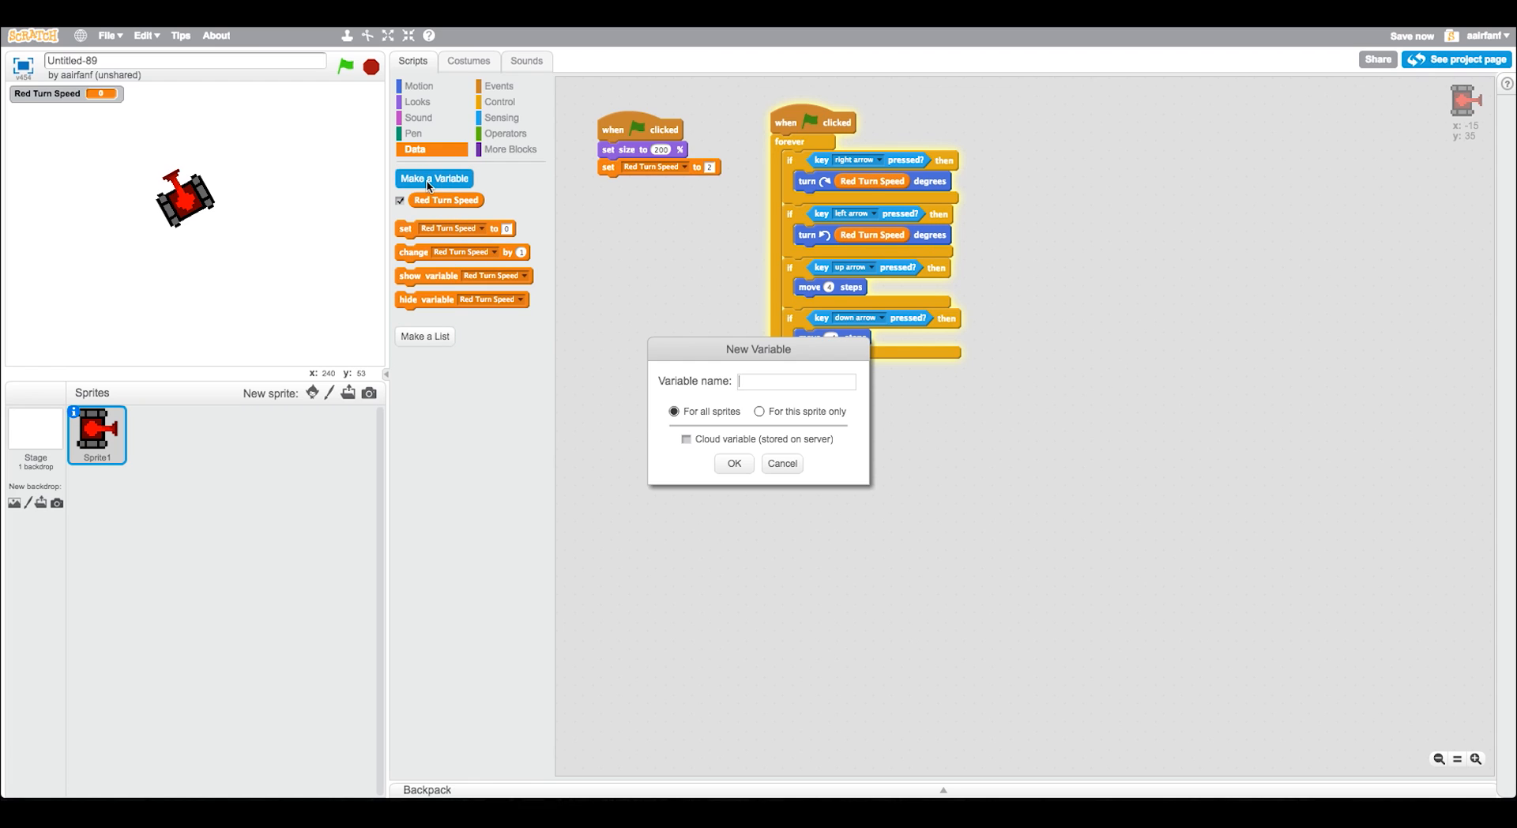
type("Red M")
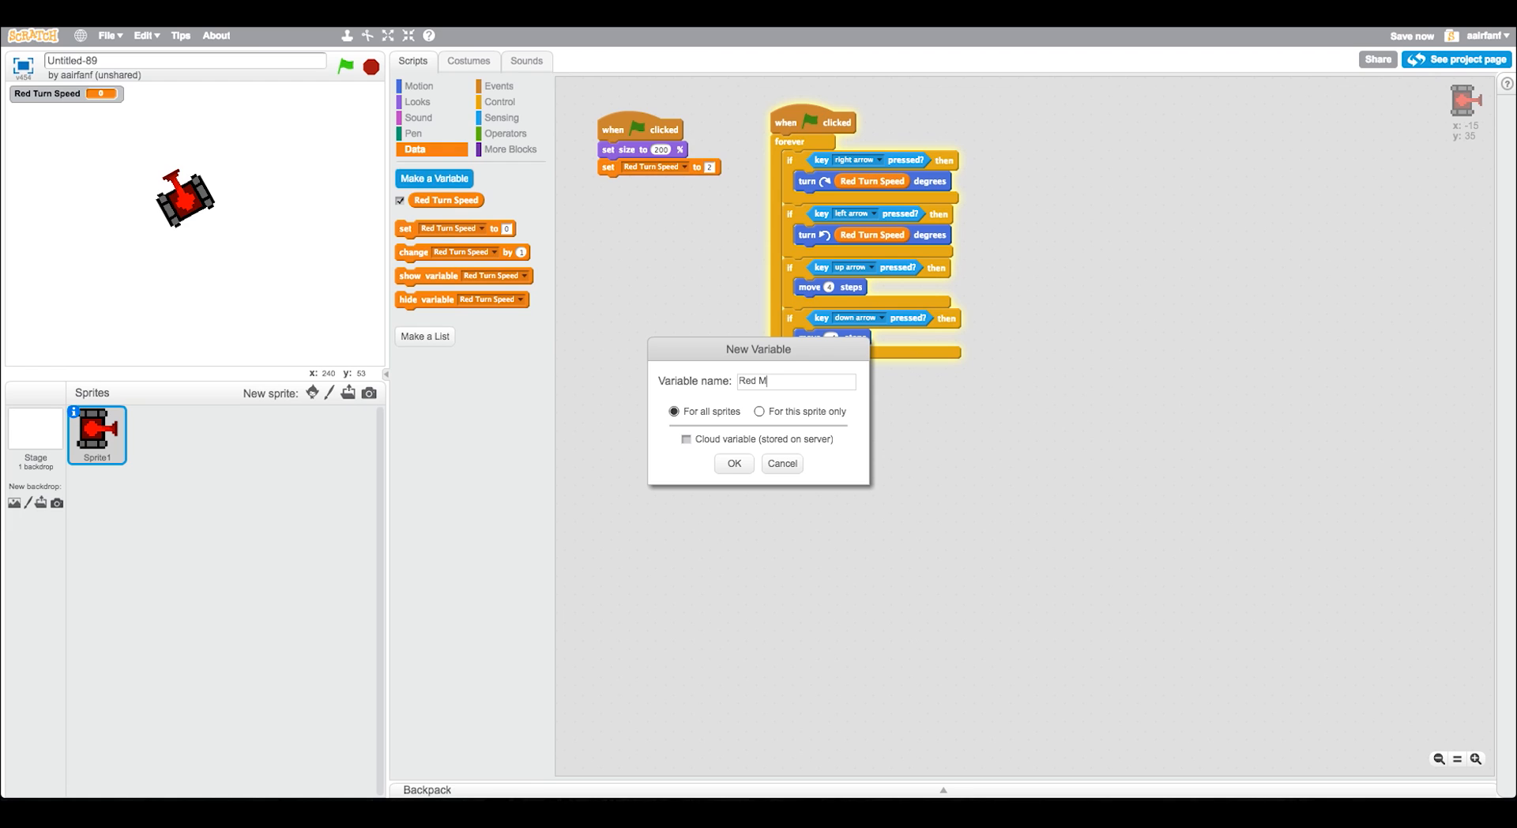
left_click(732, 463)
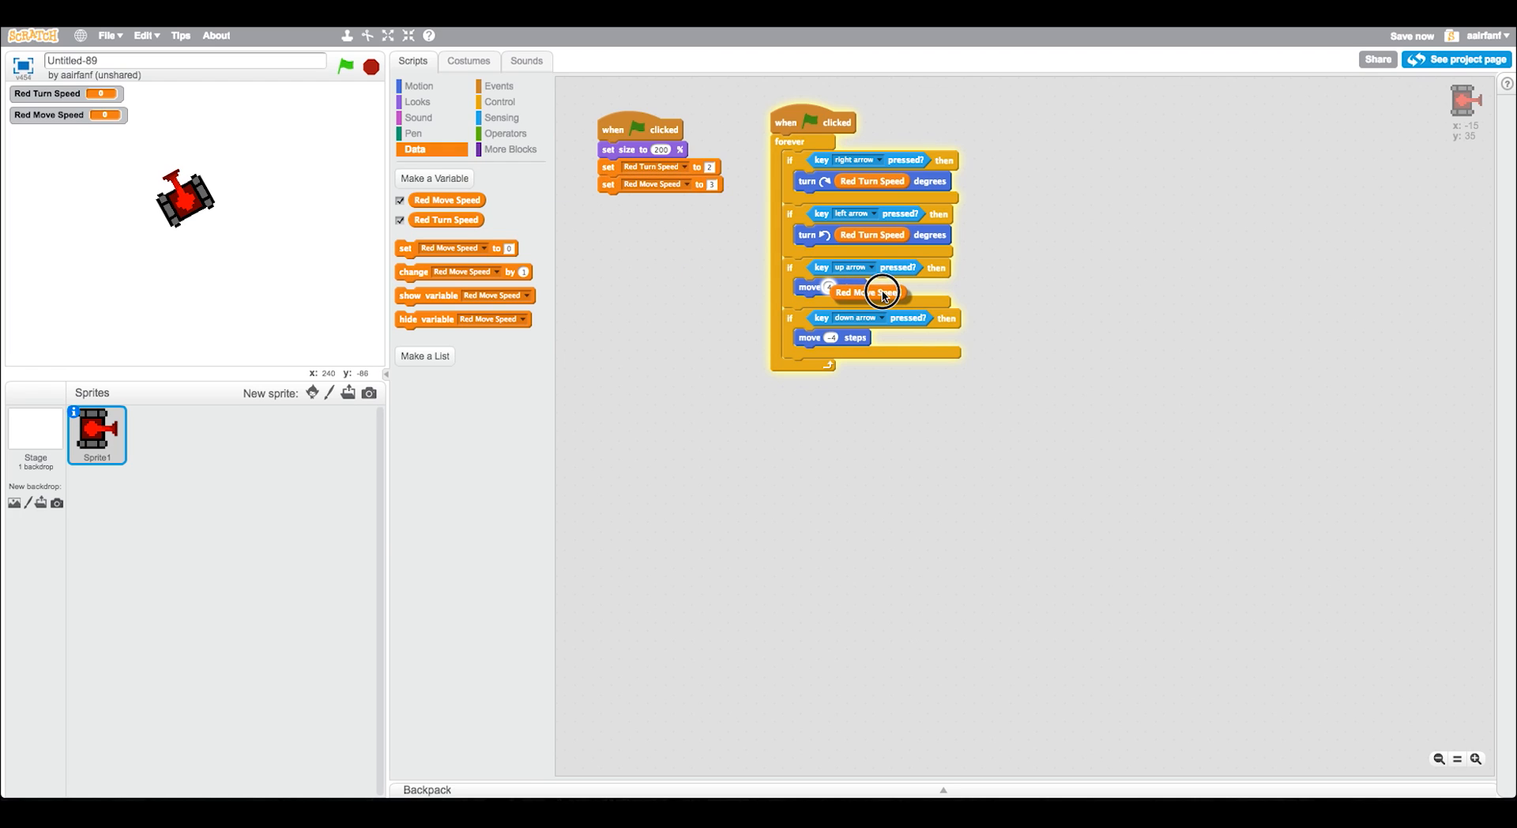
Use Red Move Speed for the up-arrow move and Red Move Speed × -1 for down, then run.
left_click(505, 134)
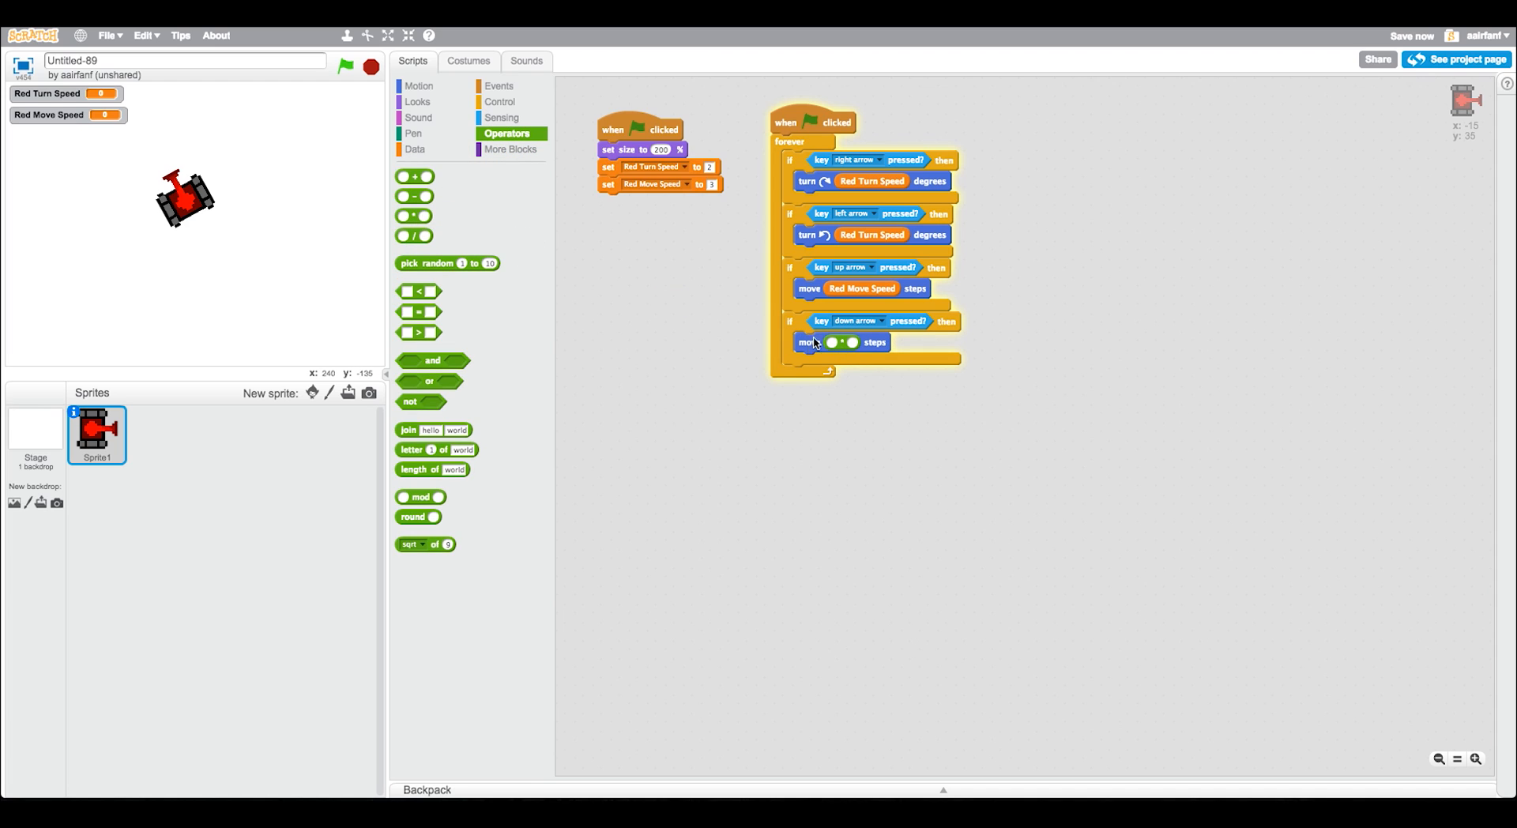
left_click(414, 149)
type("-1")
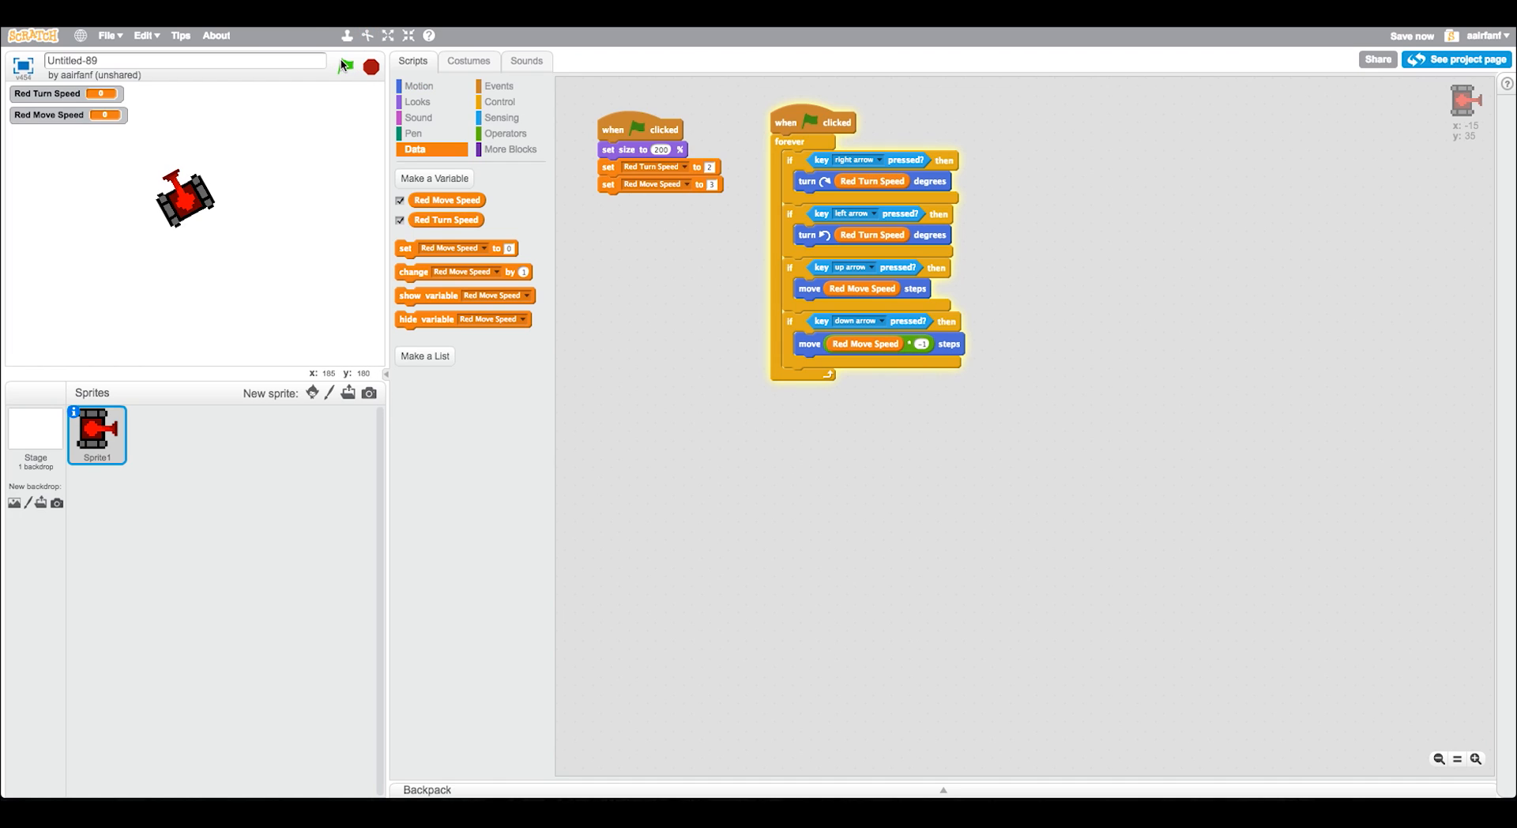
left_click(345, 67)
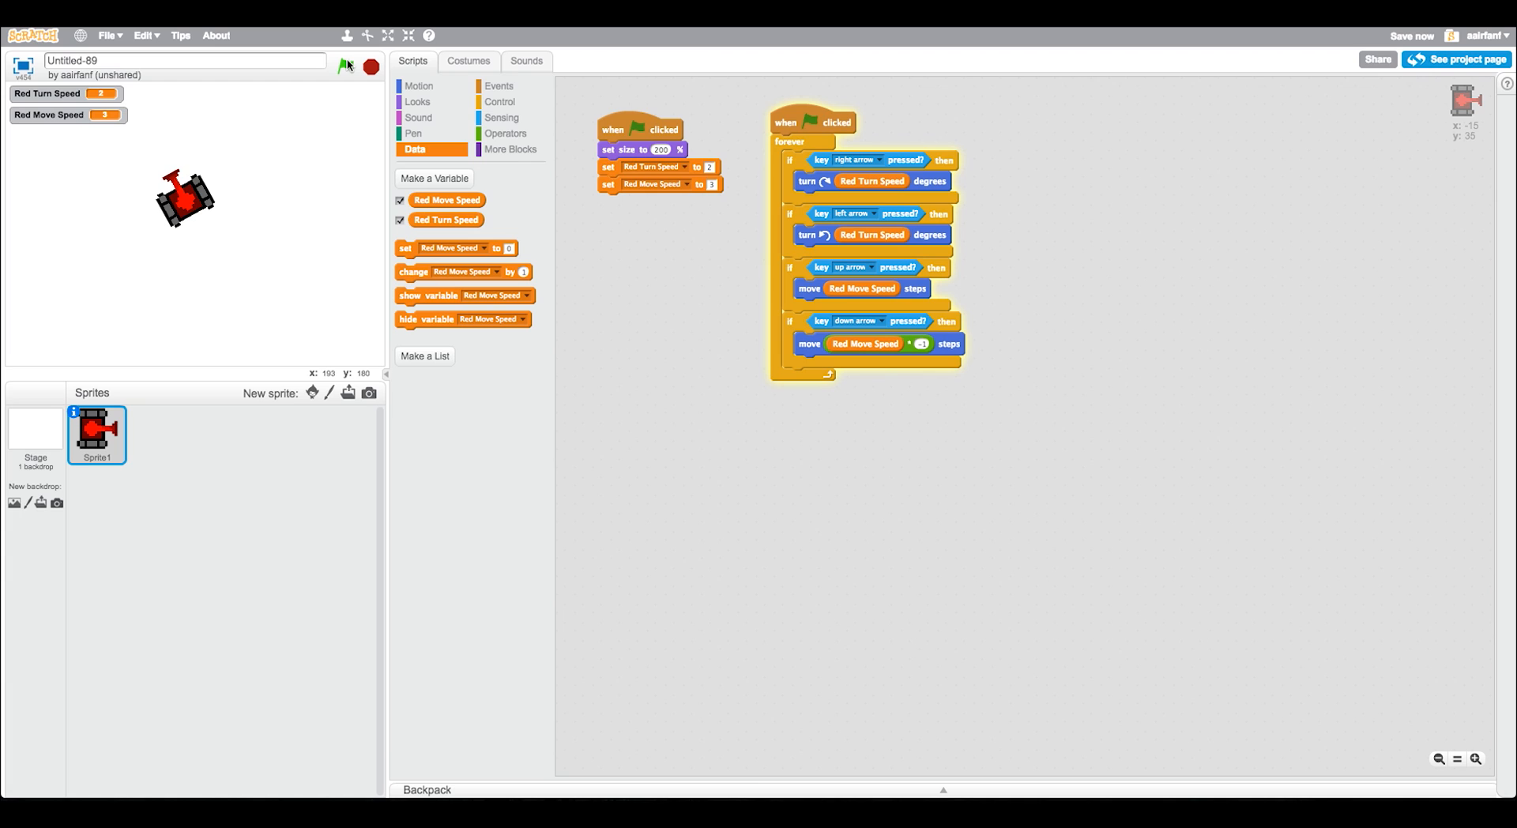
left_click(345, 65)
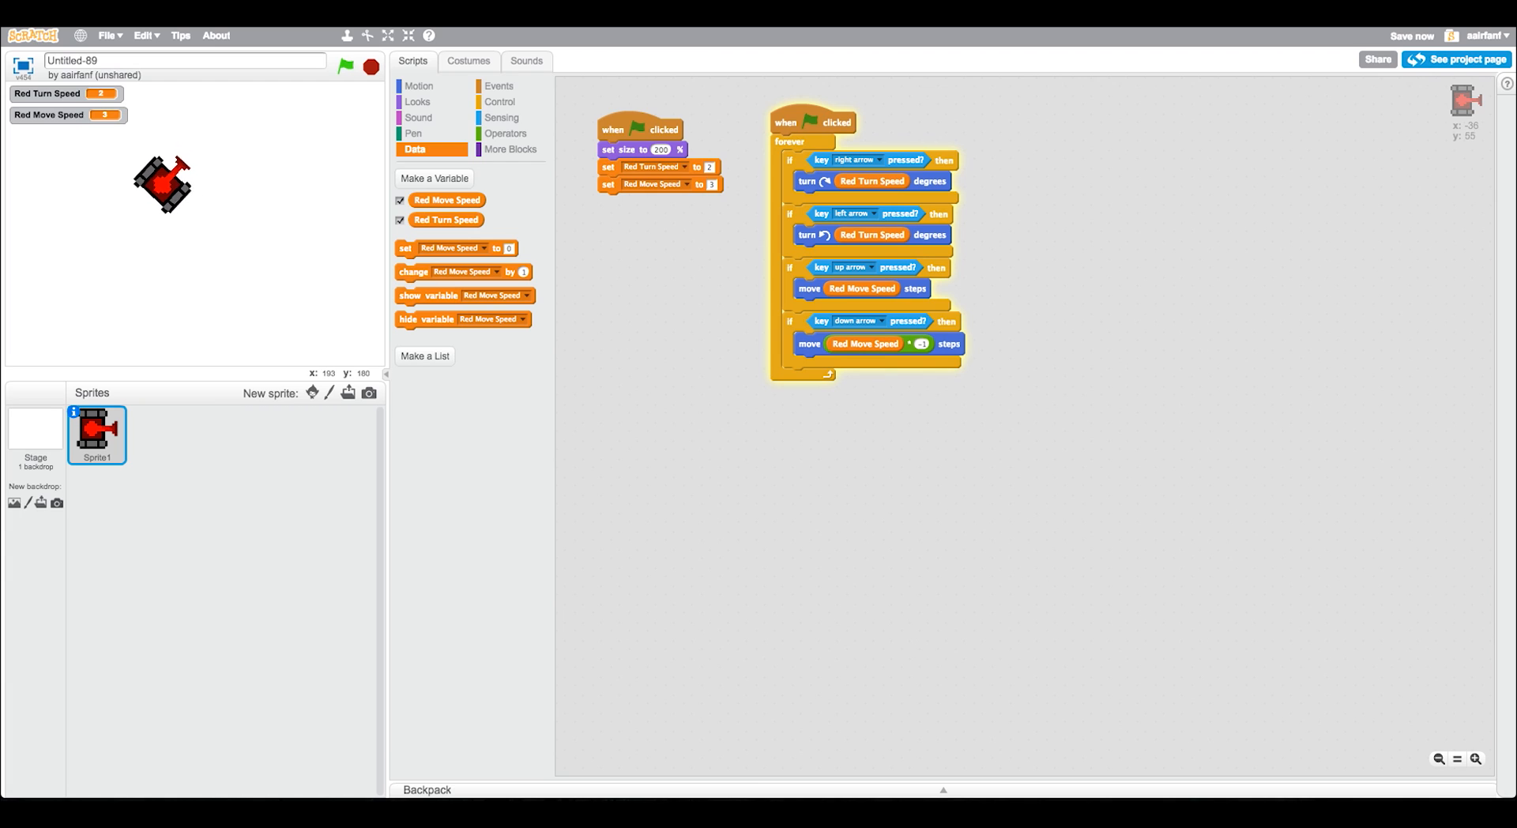